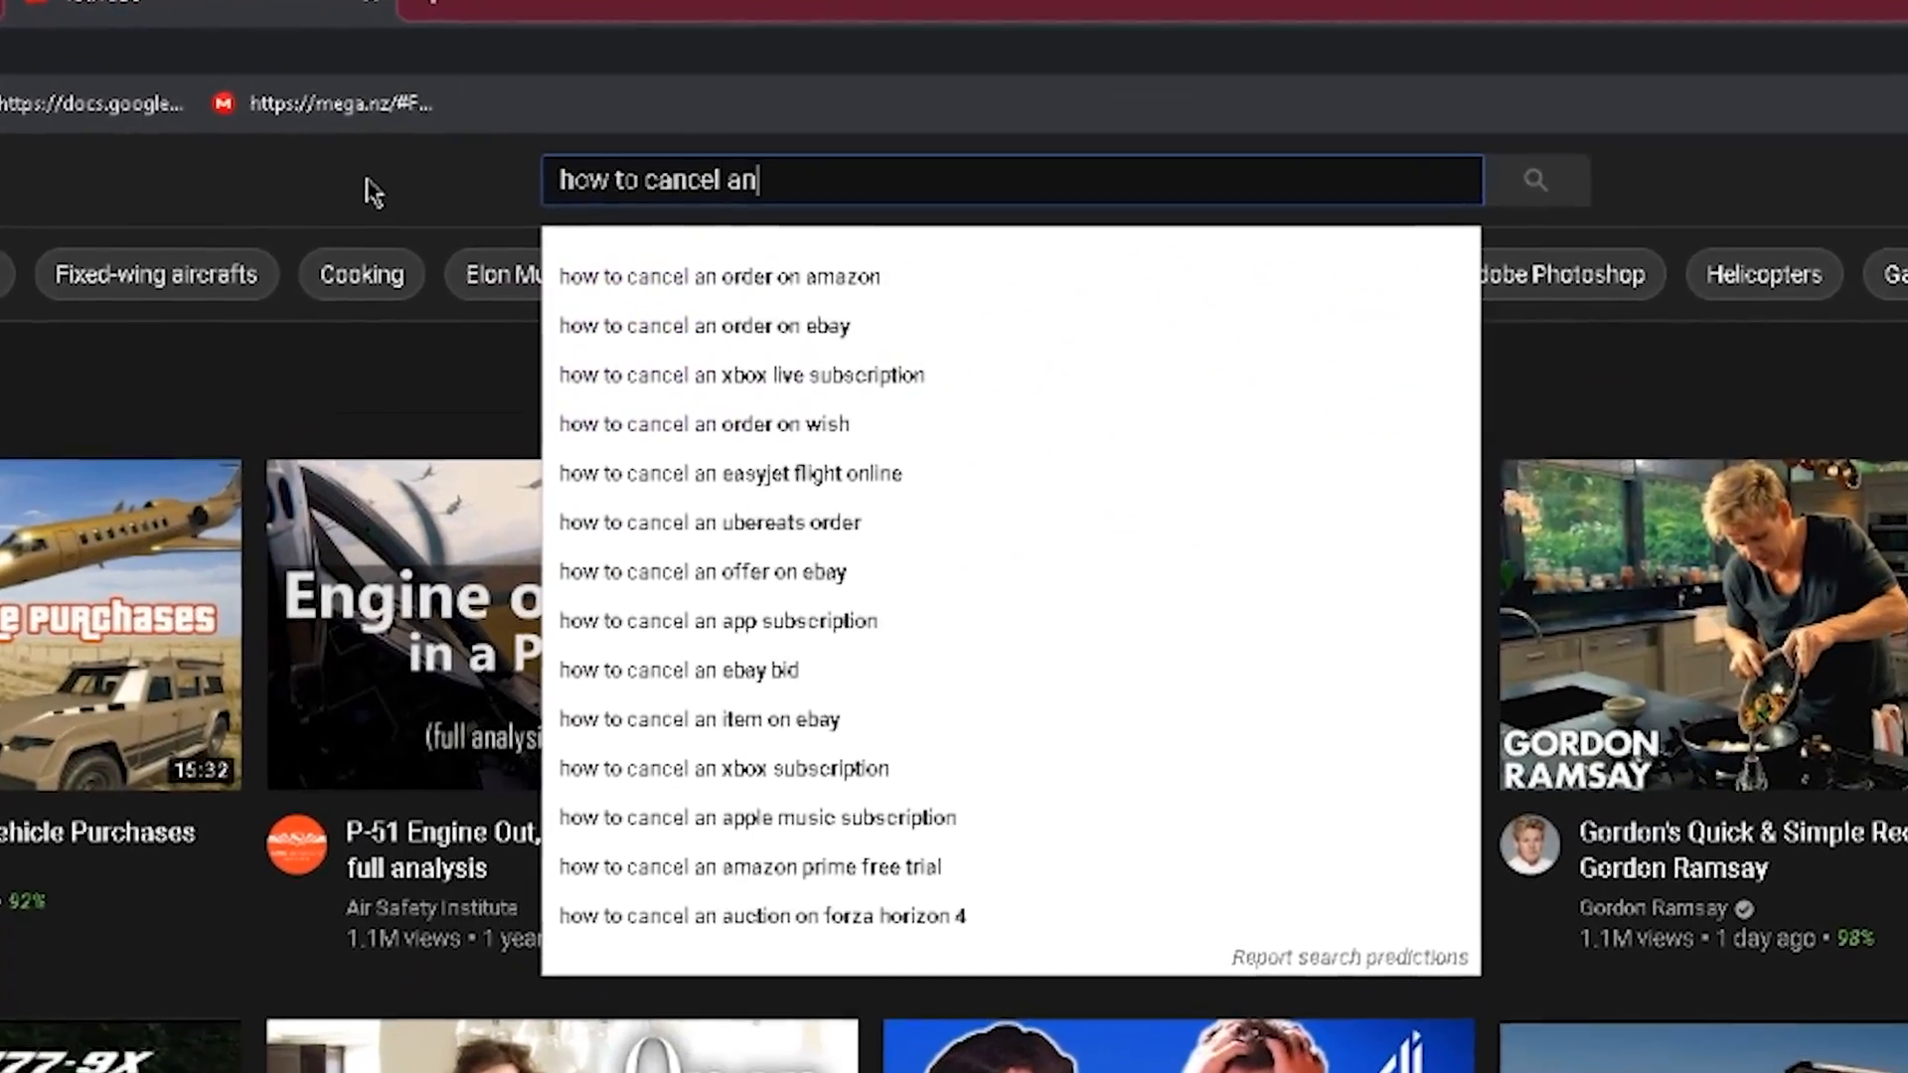
- Search YouTube for 'how to cancel an xbox subscription'
text(xbox su)
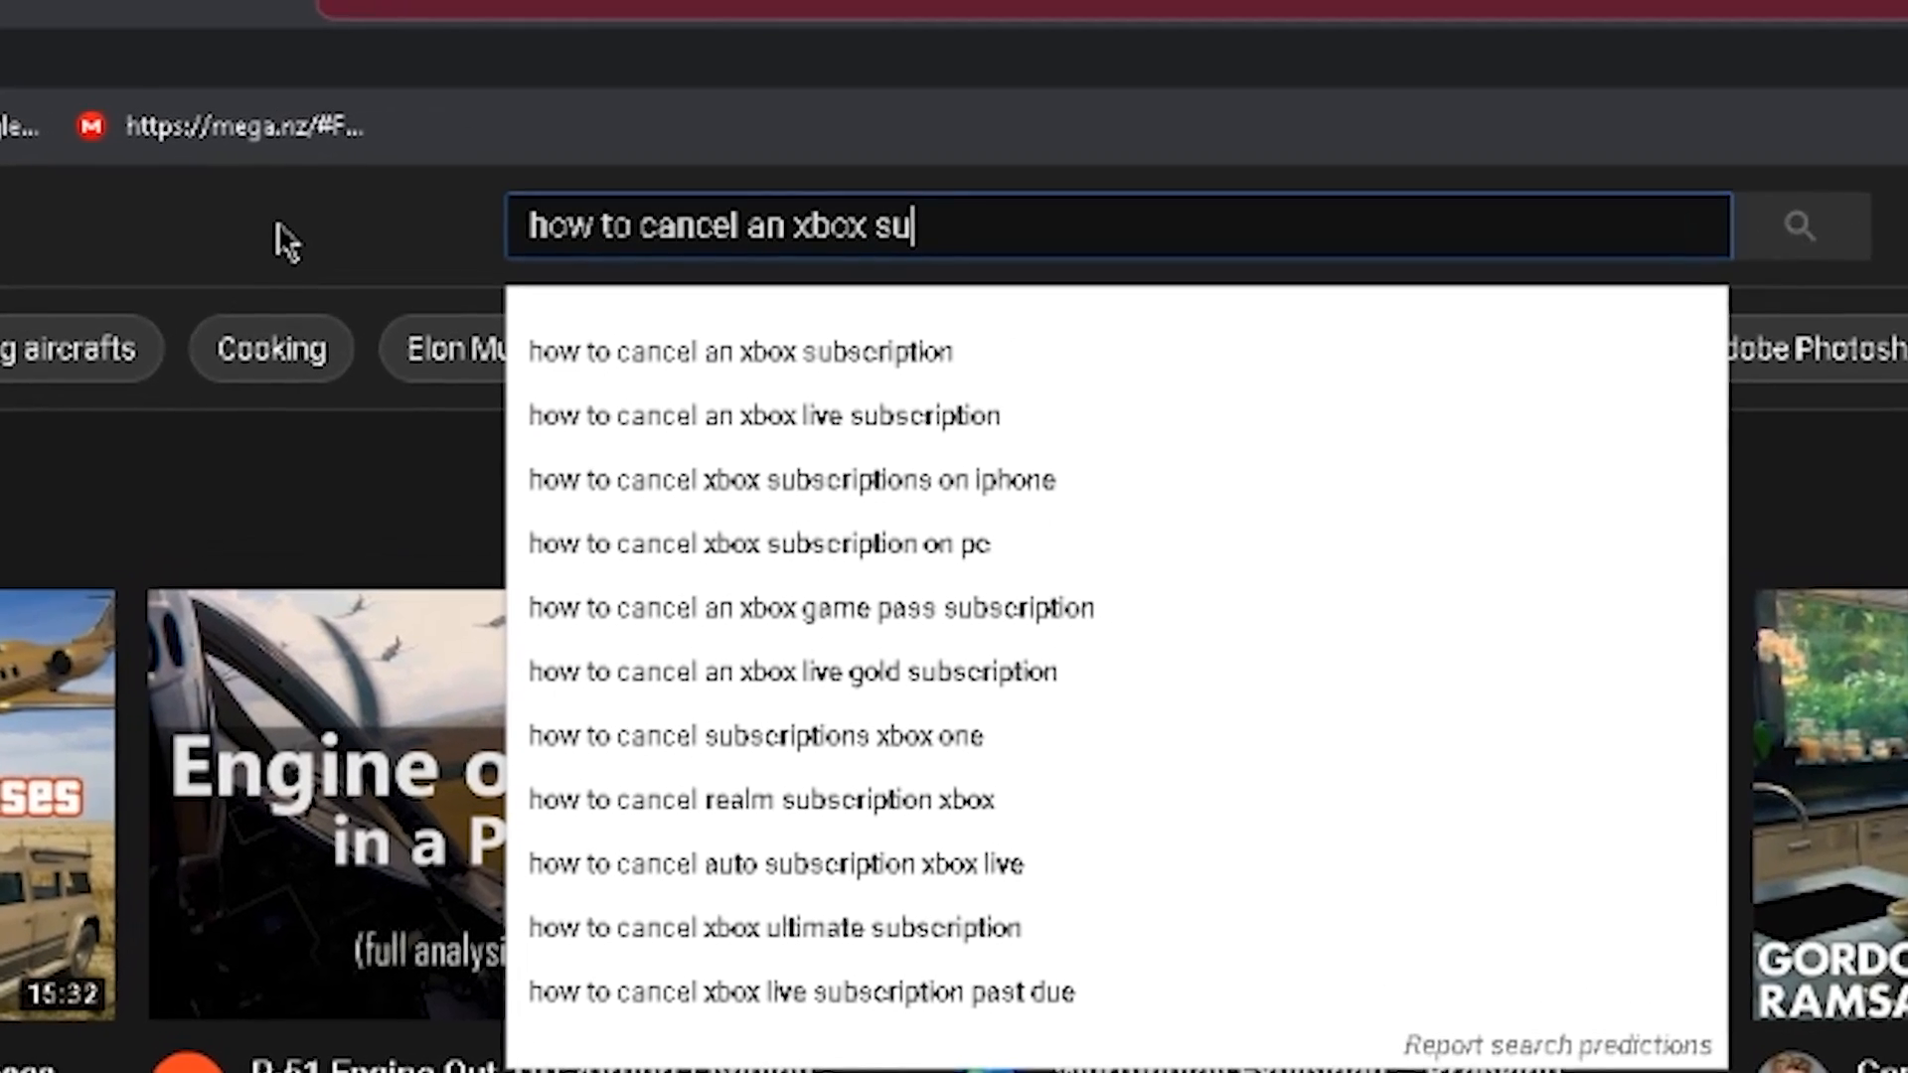
text(bscrip)
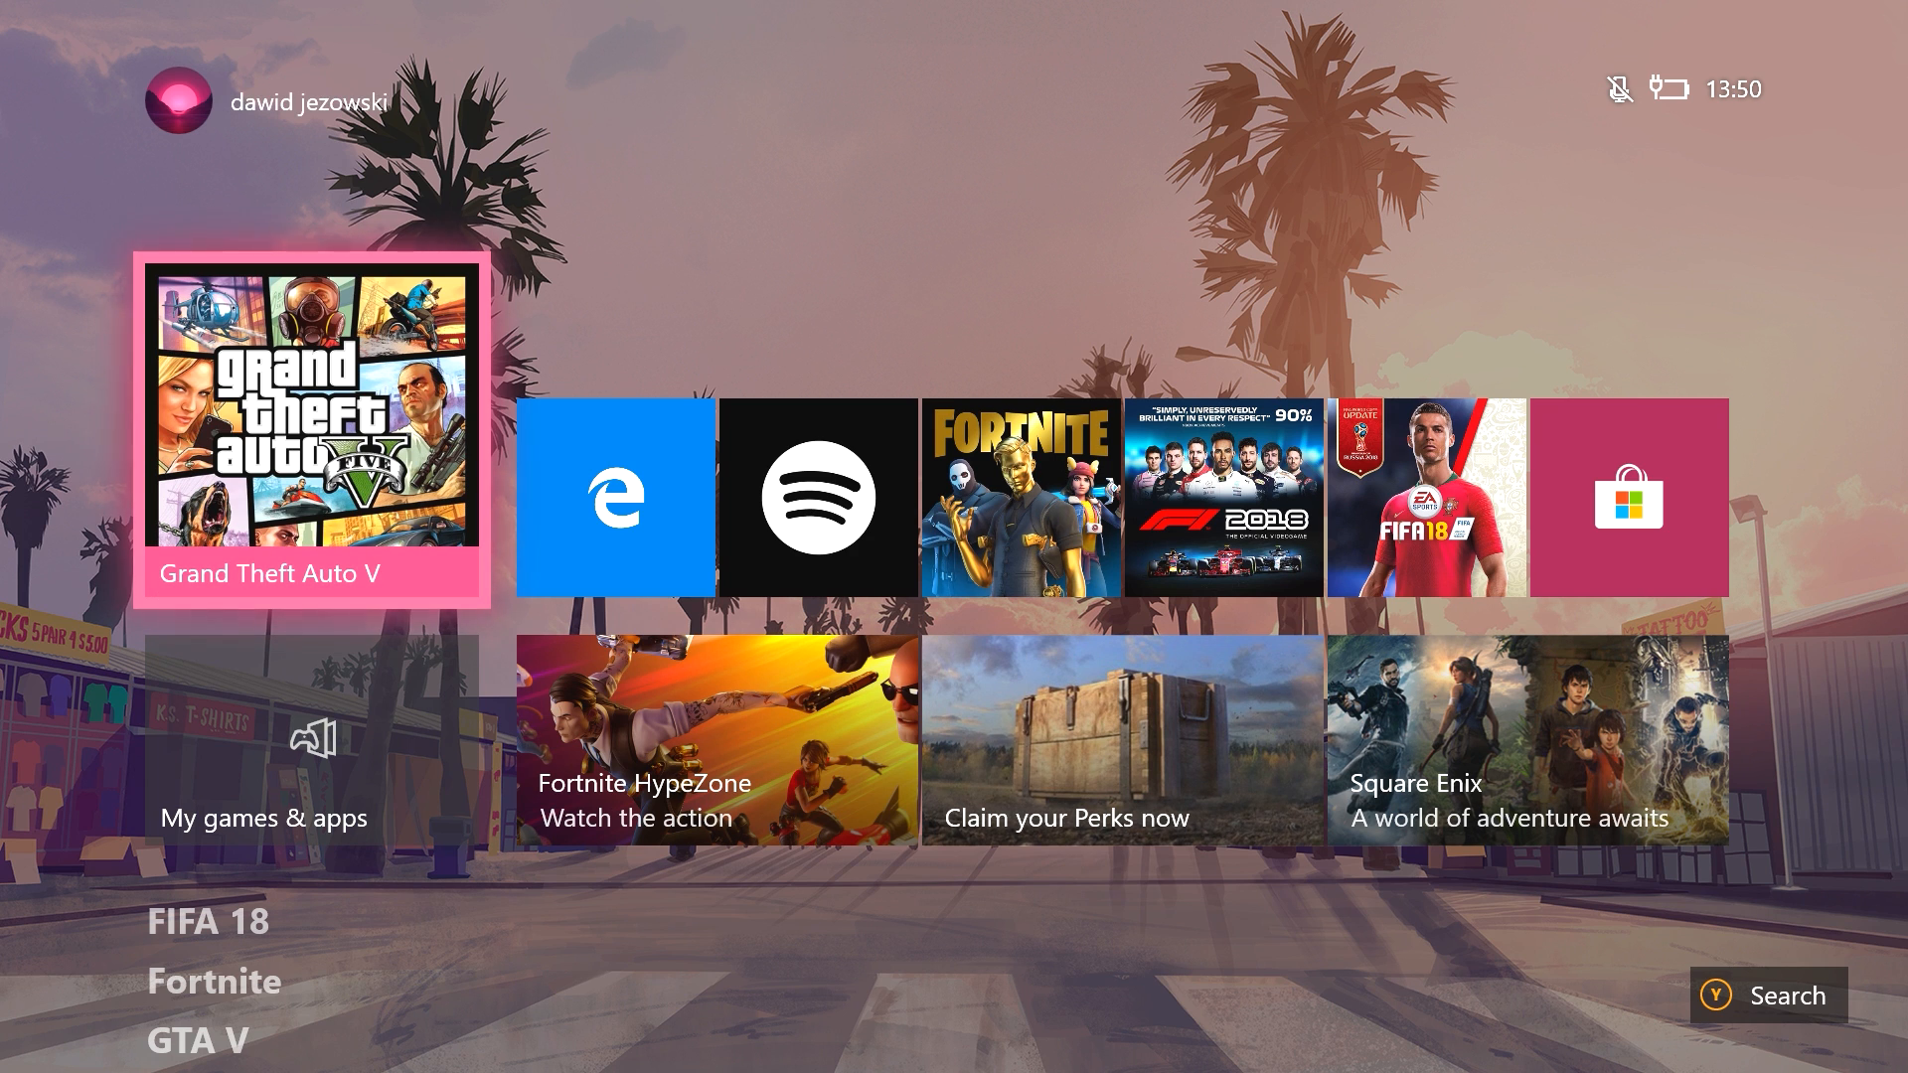
- Go to Settings > Account > Subscriptions and view the Xbox Game Pass Ultimate subscription details
click(570, 78)
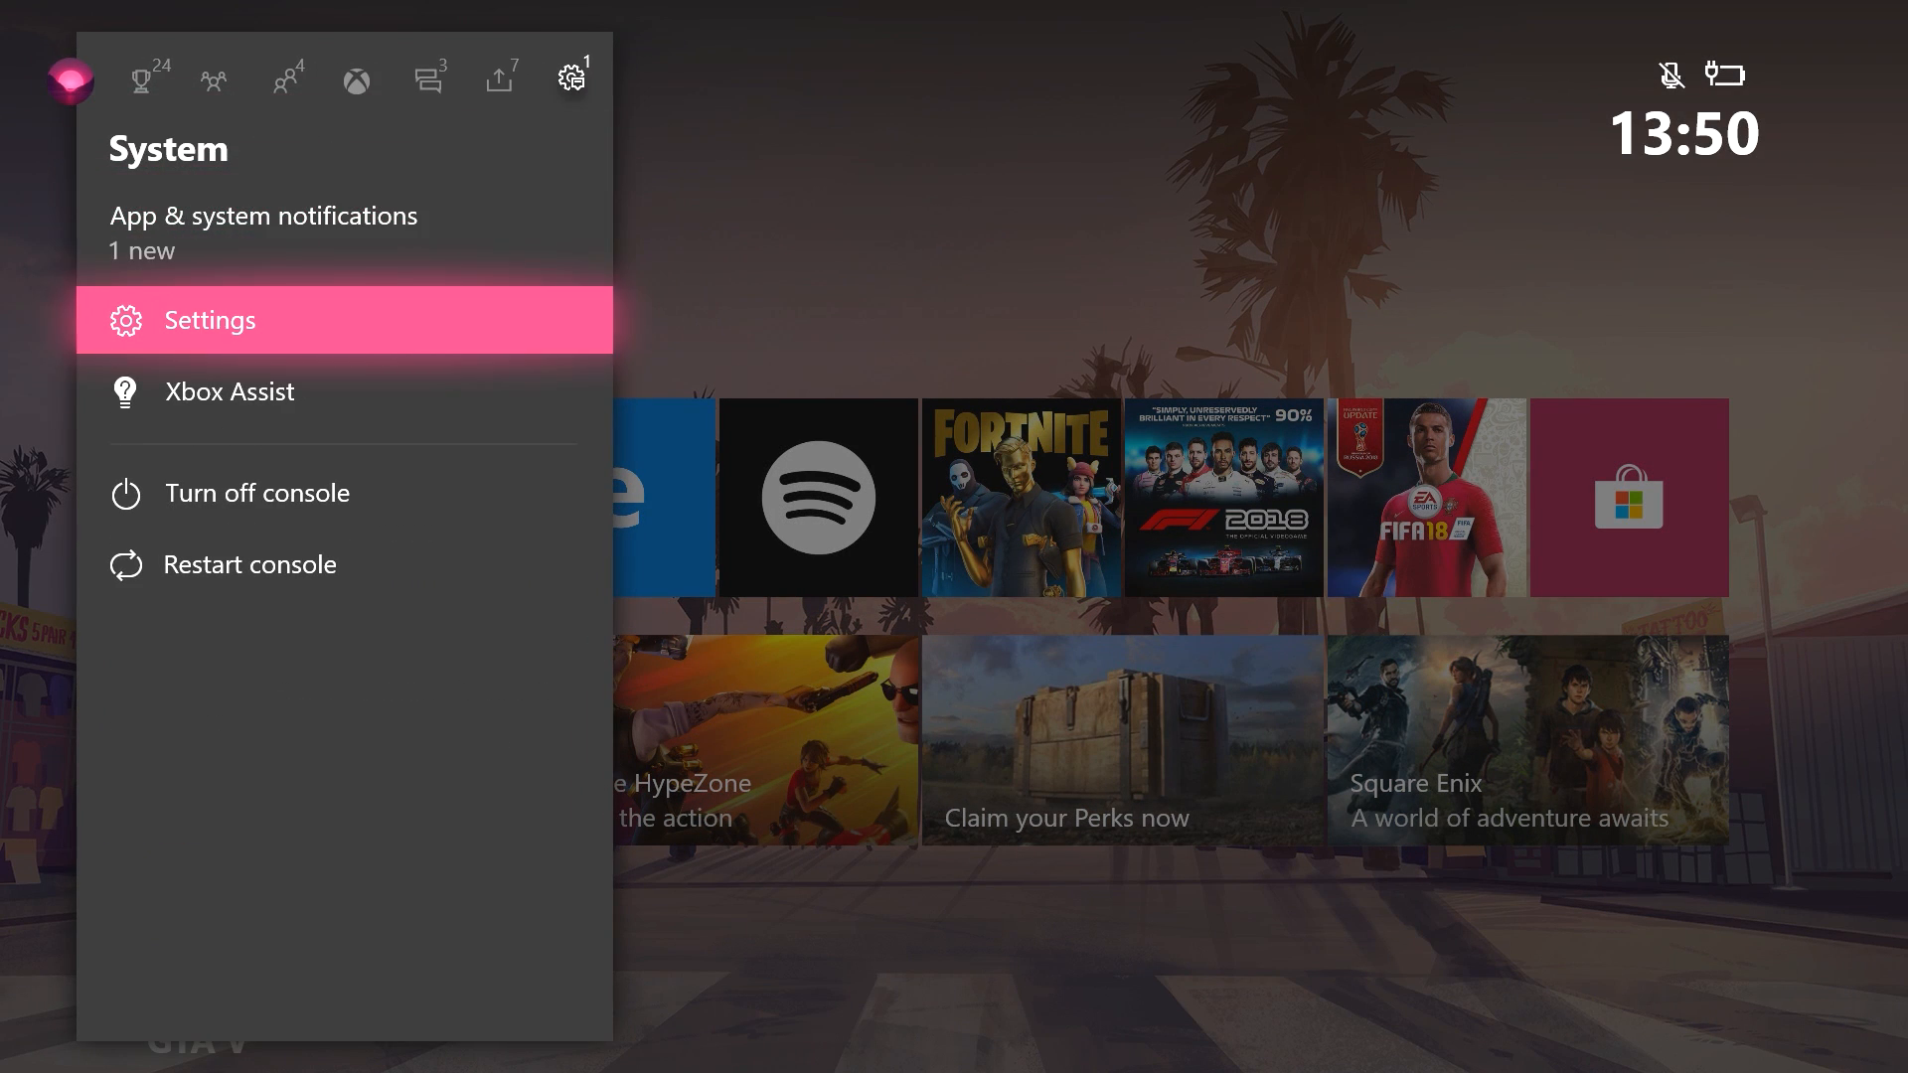
click(209, 318)
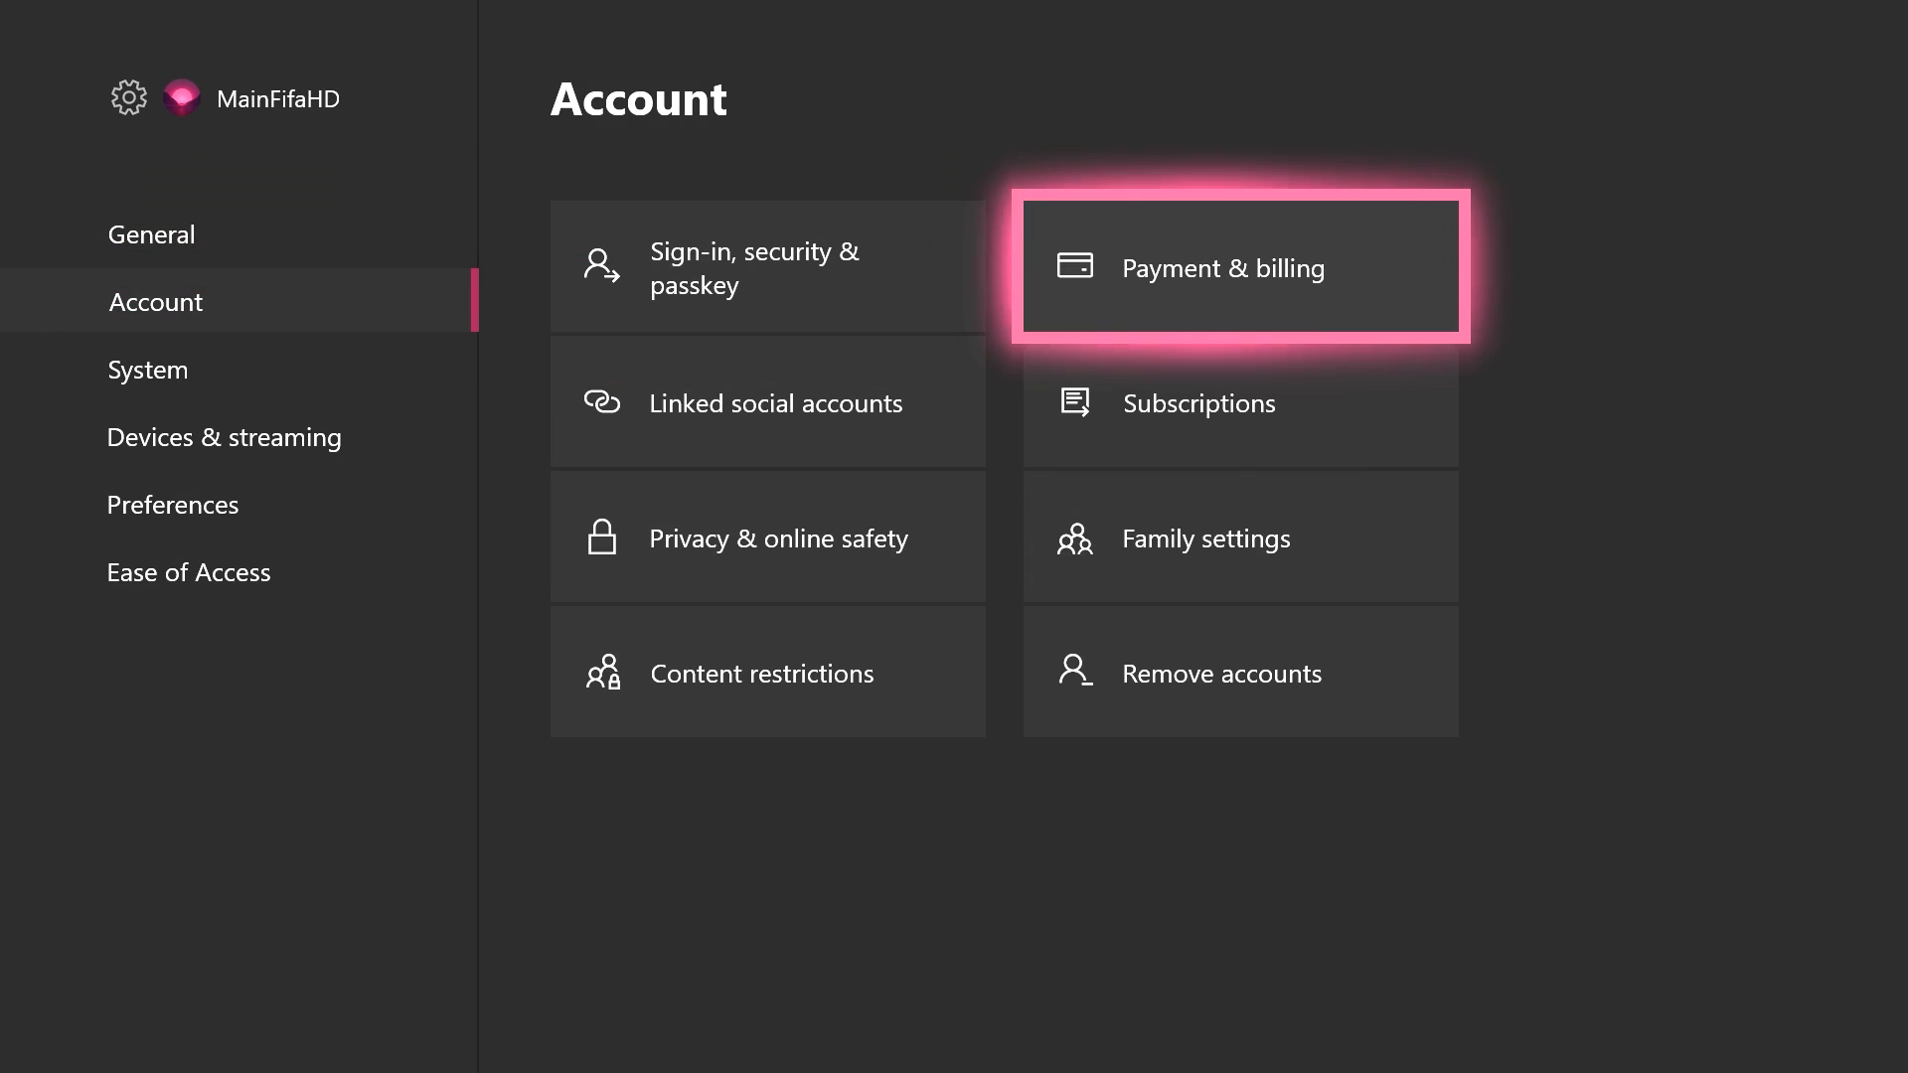
click(1240, 401)
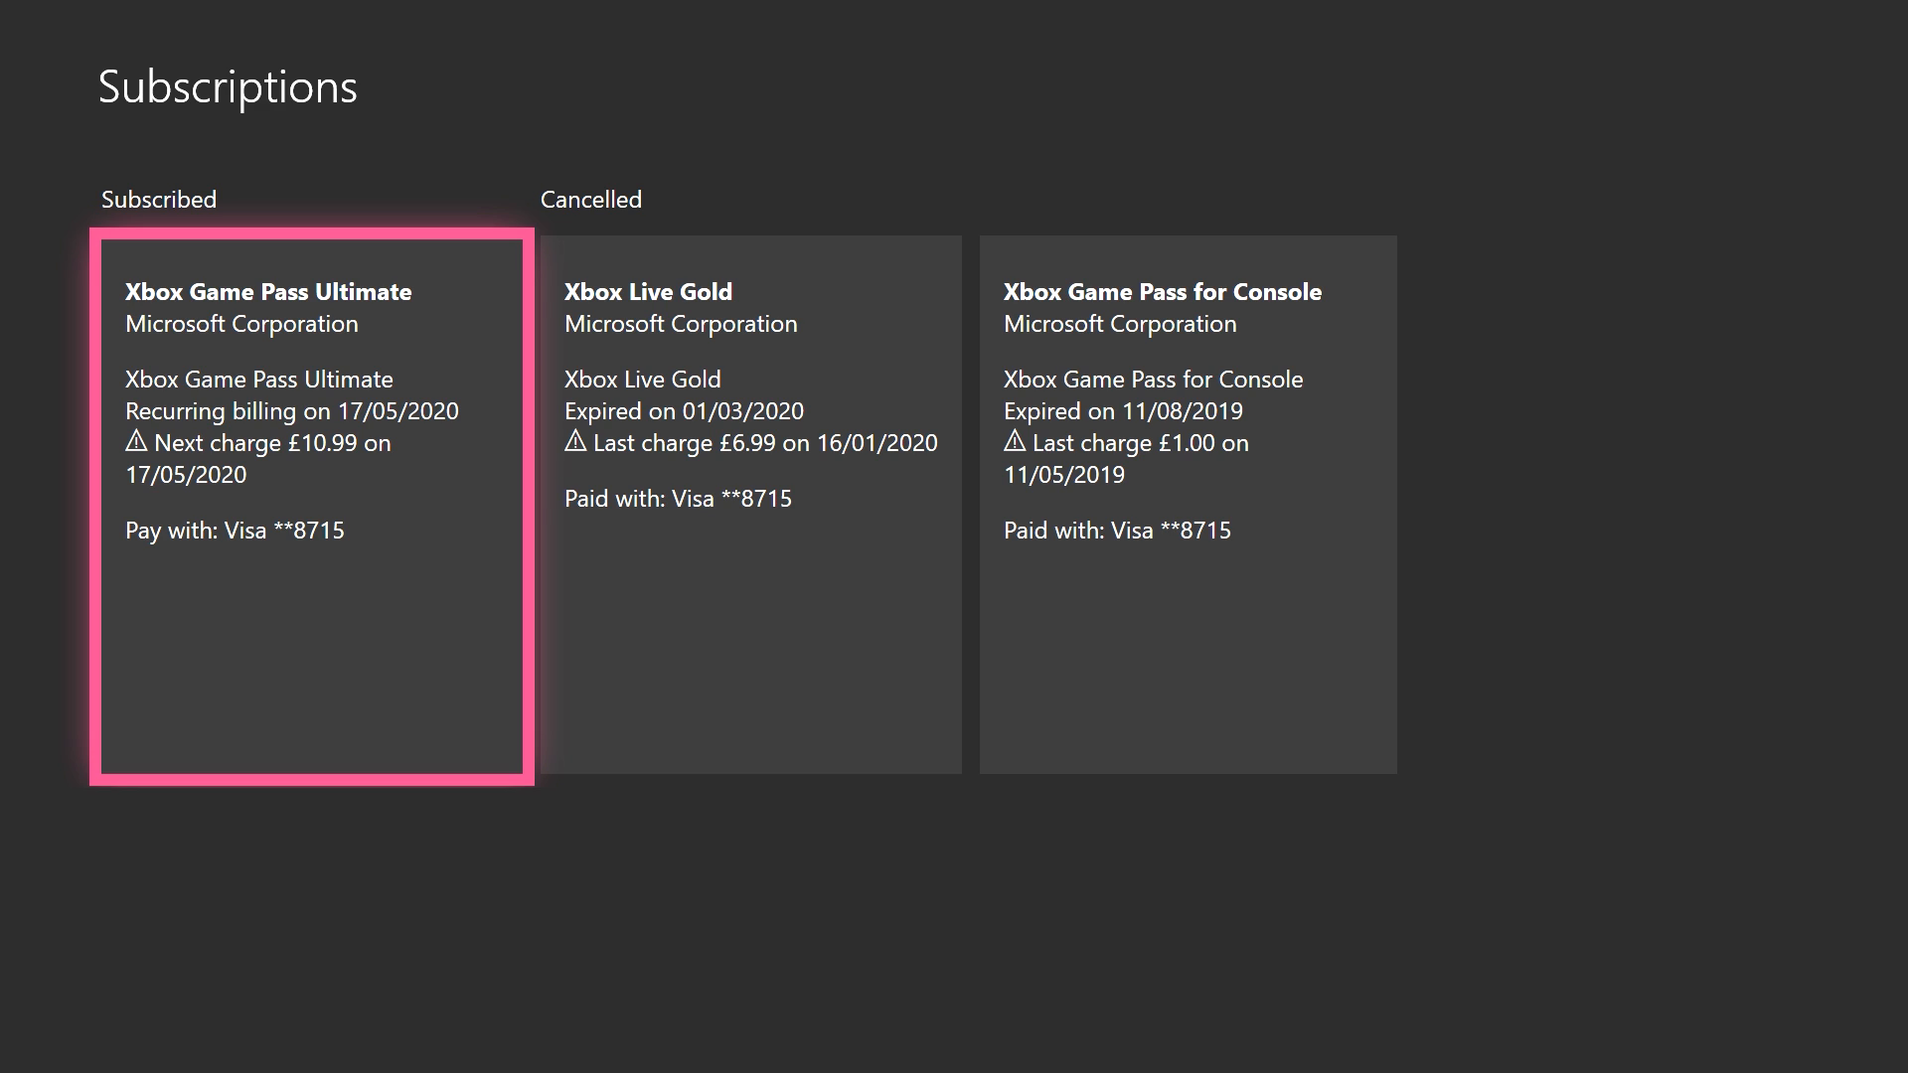
click(313, 499)
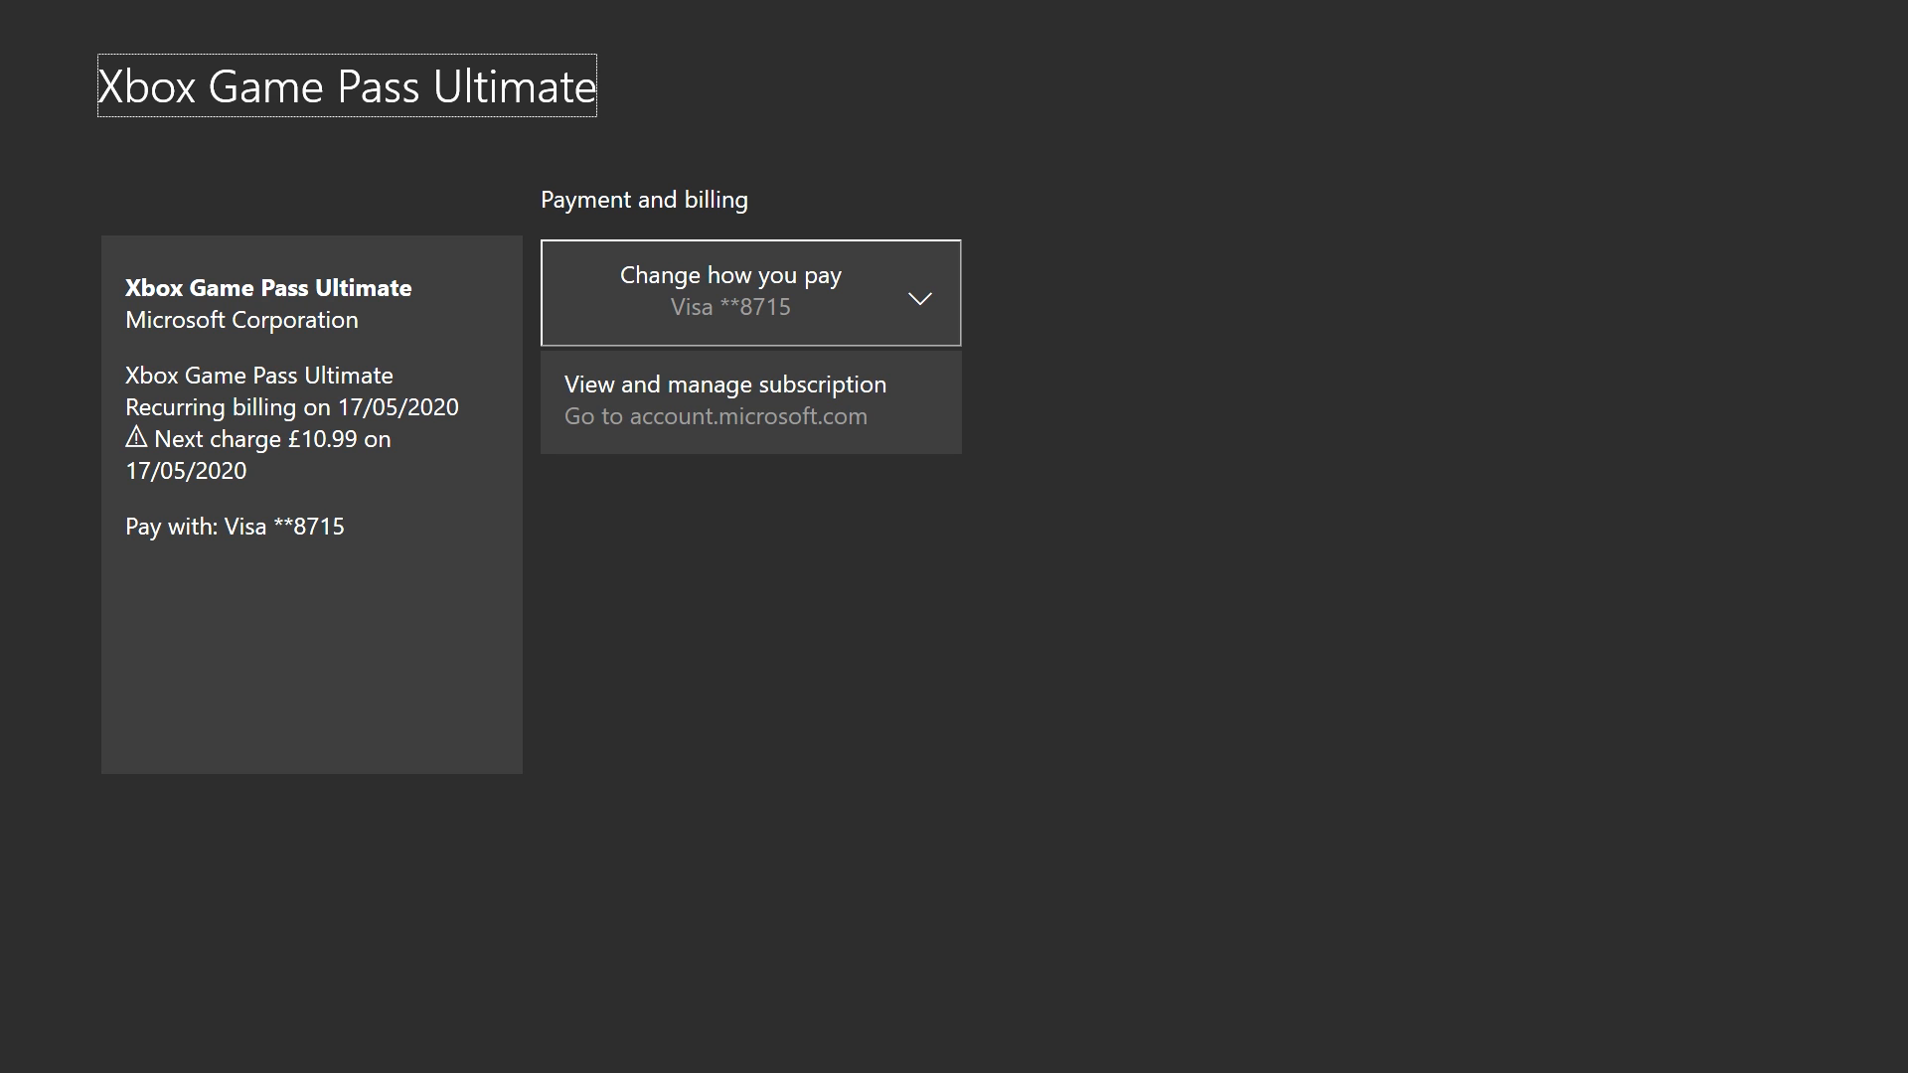
mouse_move(749, 402)
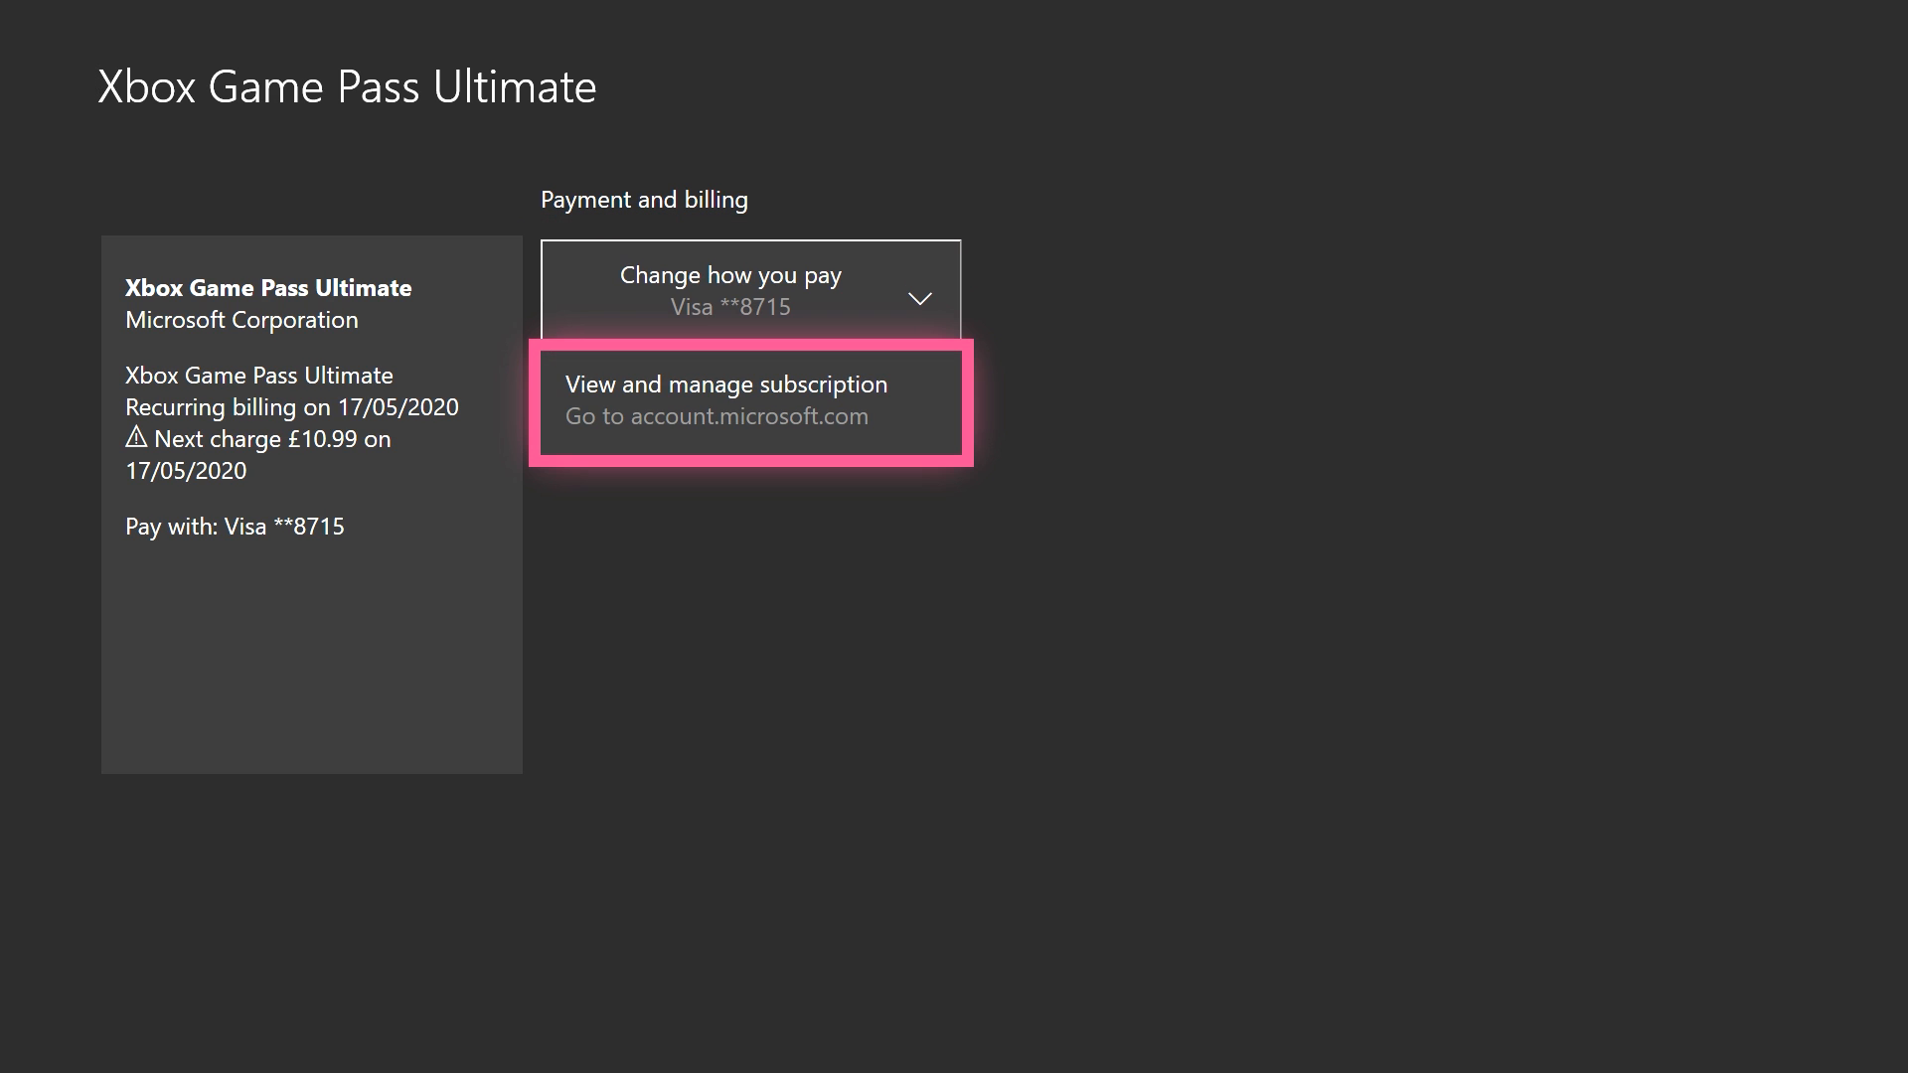
click(749, 401)
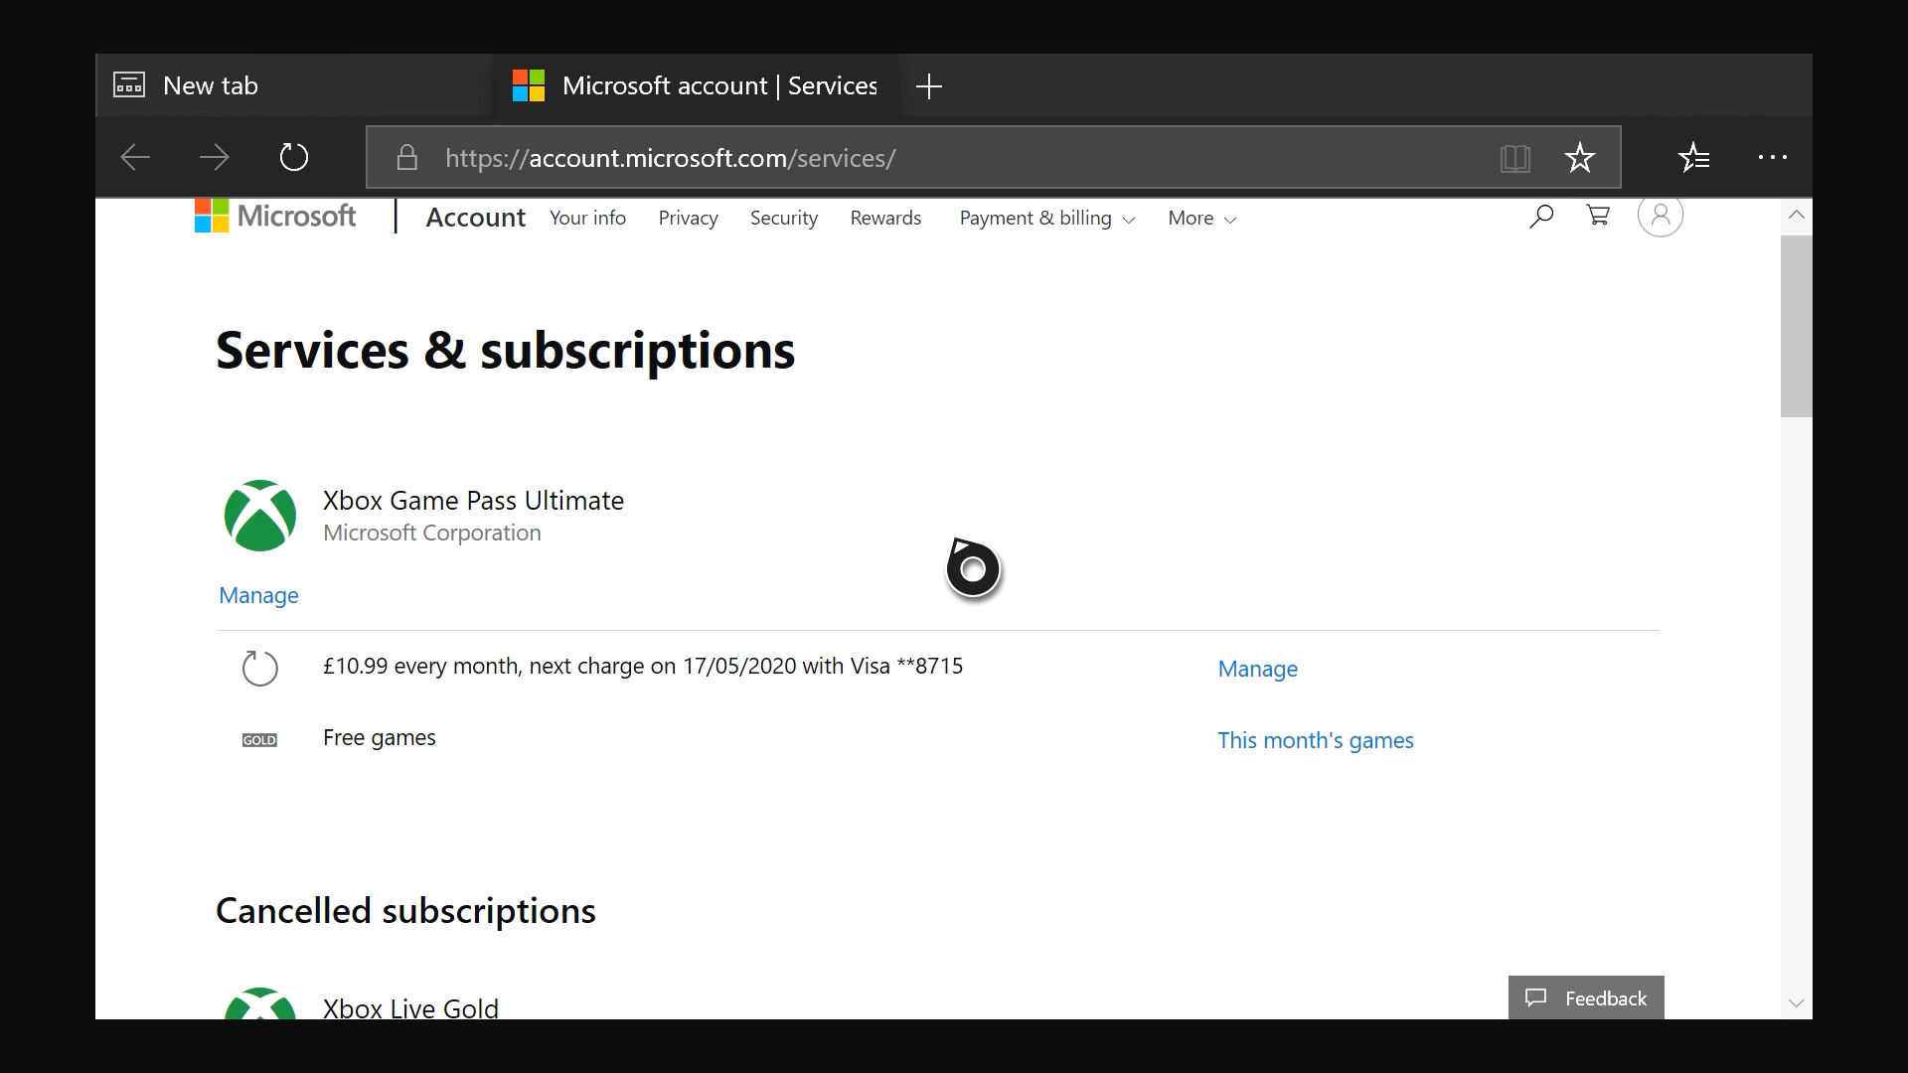
scroll(down, 3)
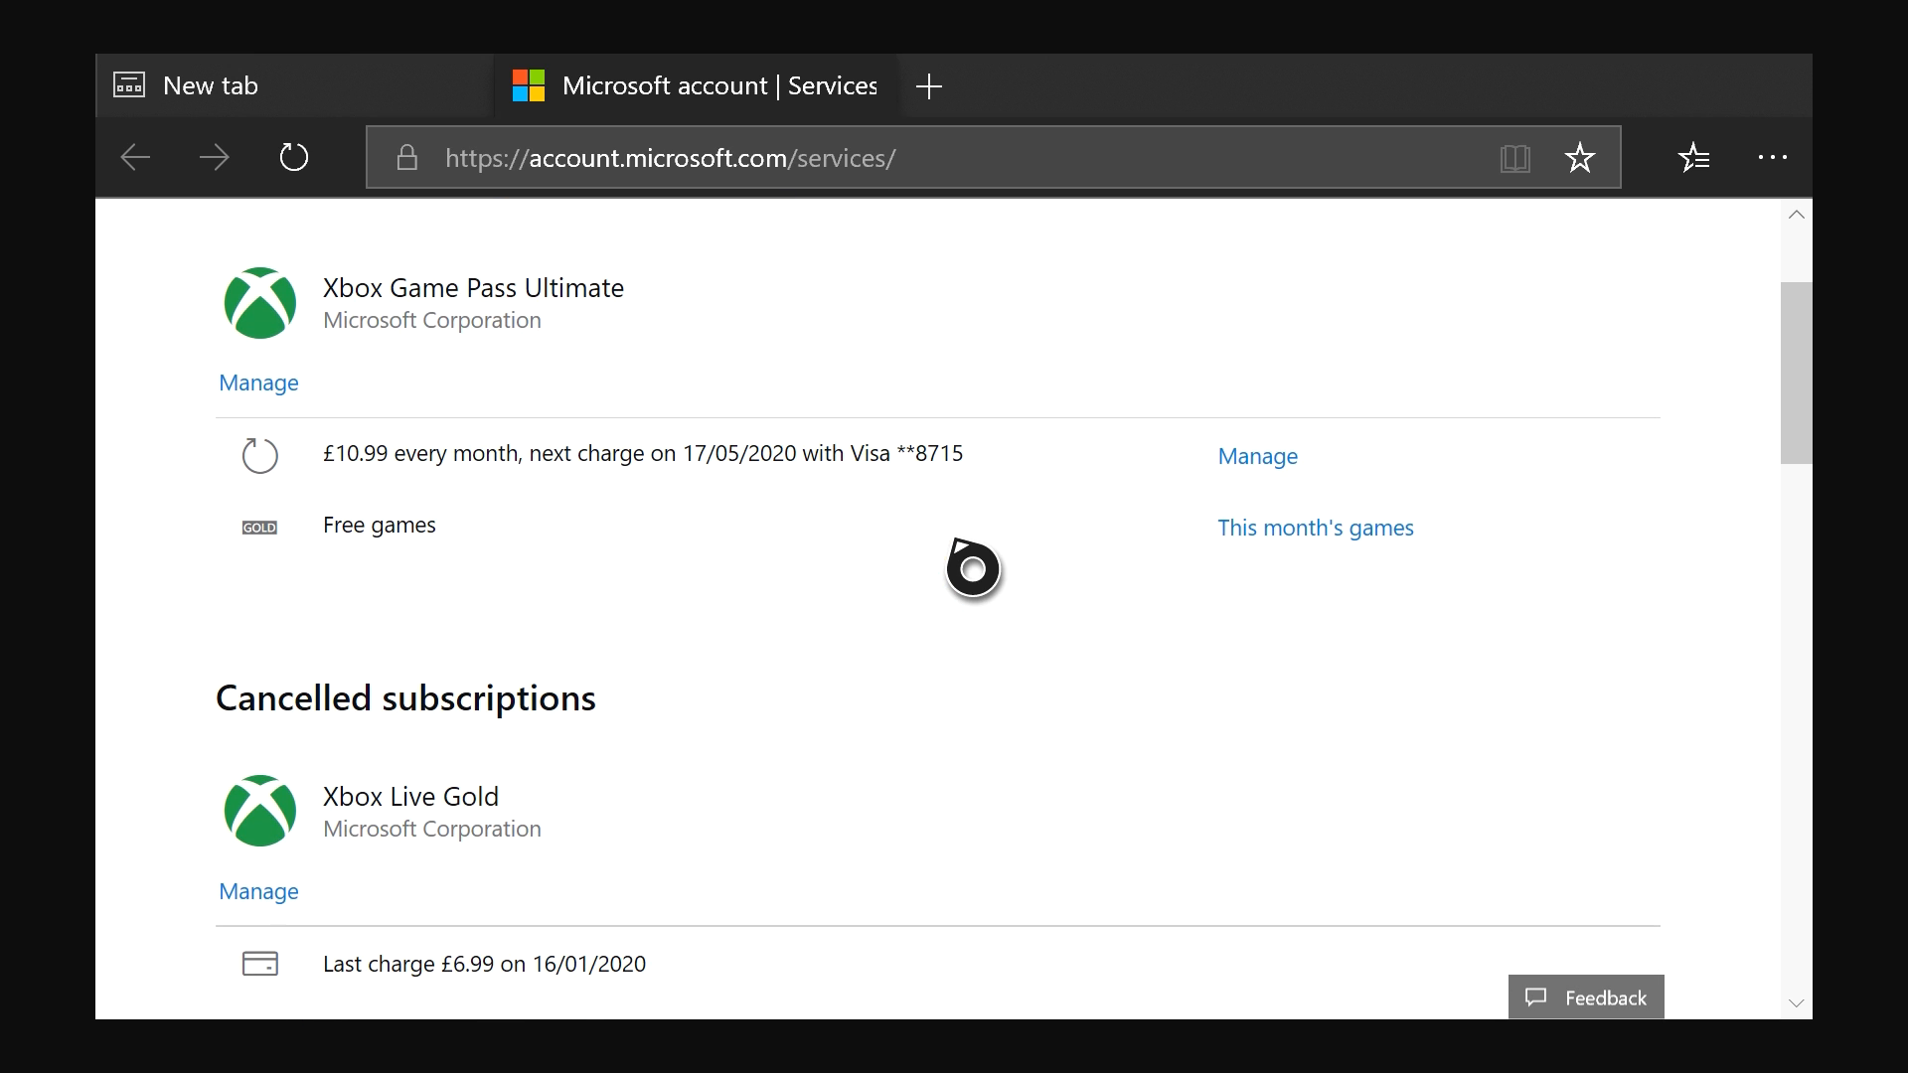
scroll(down, 3)
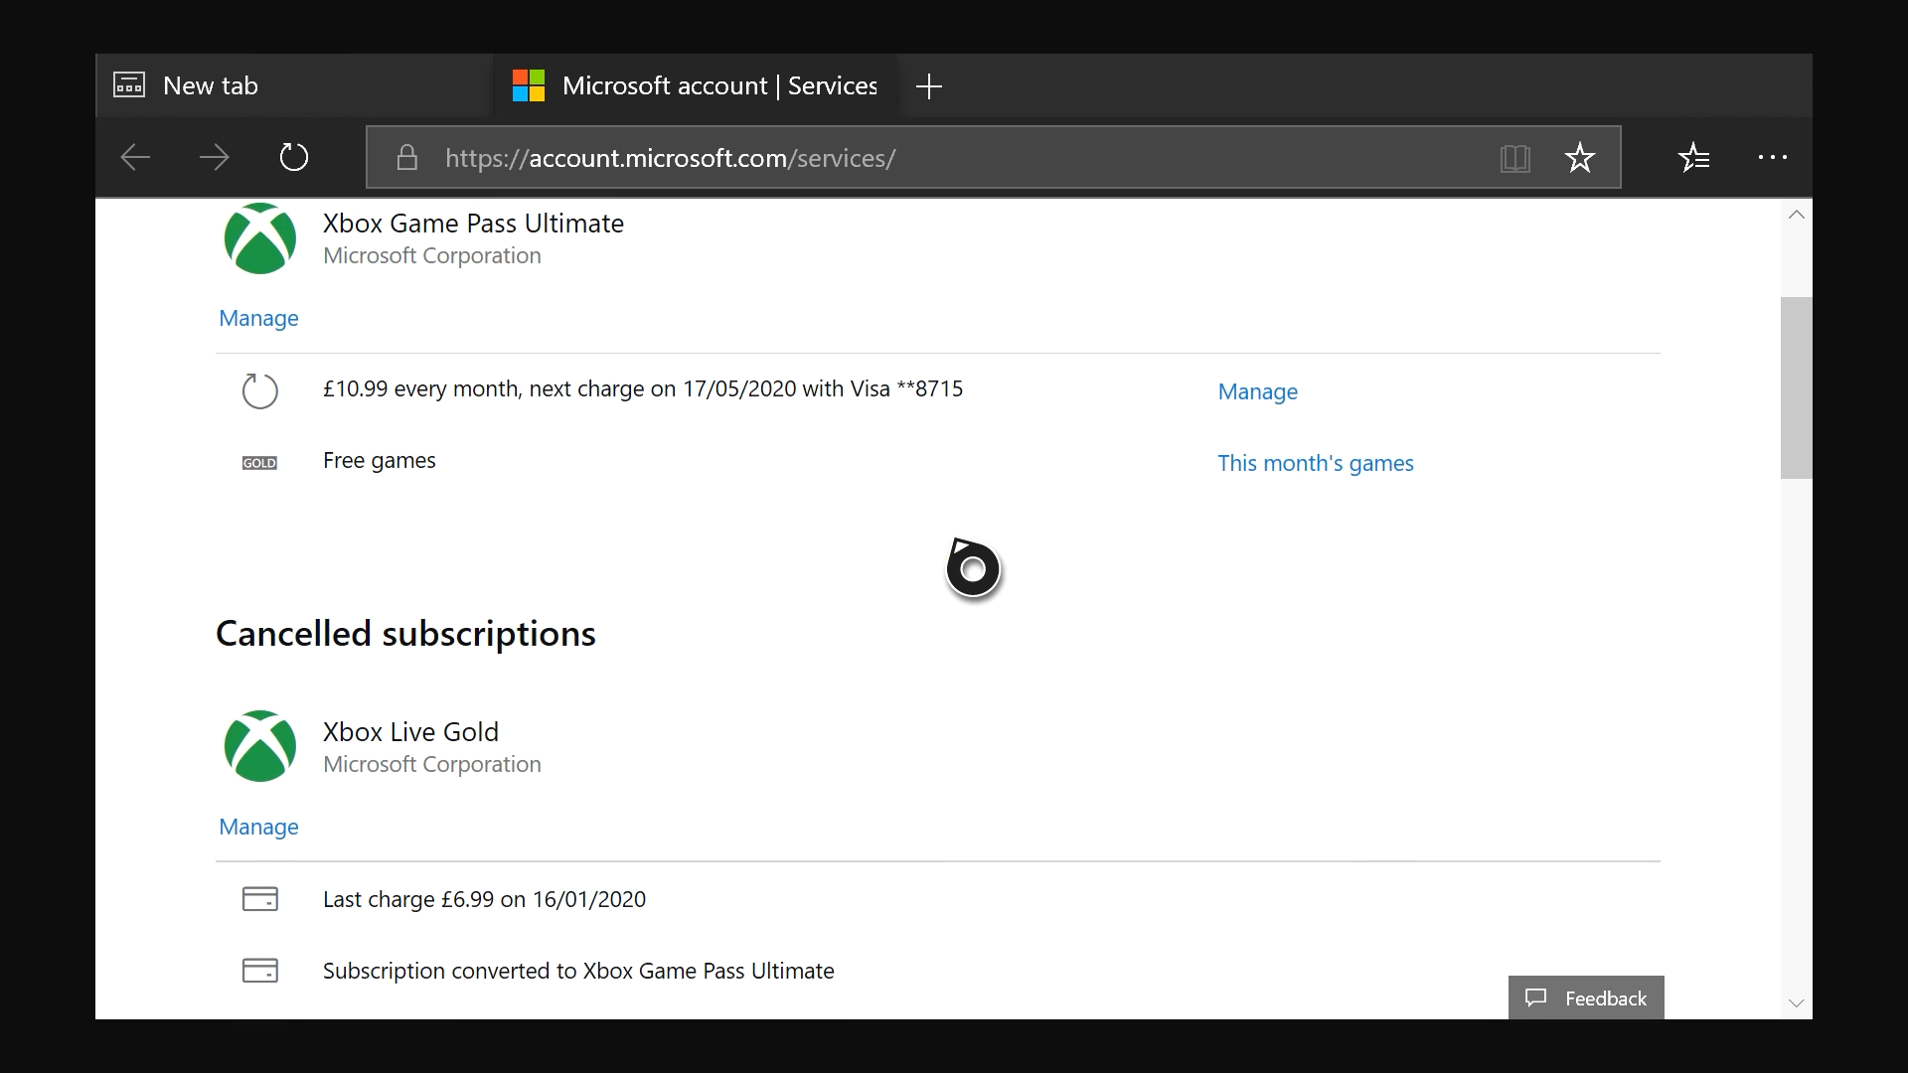
scroll(up, 3)
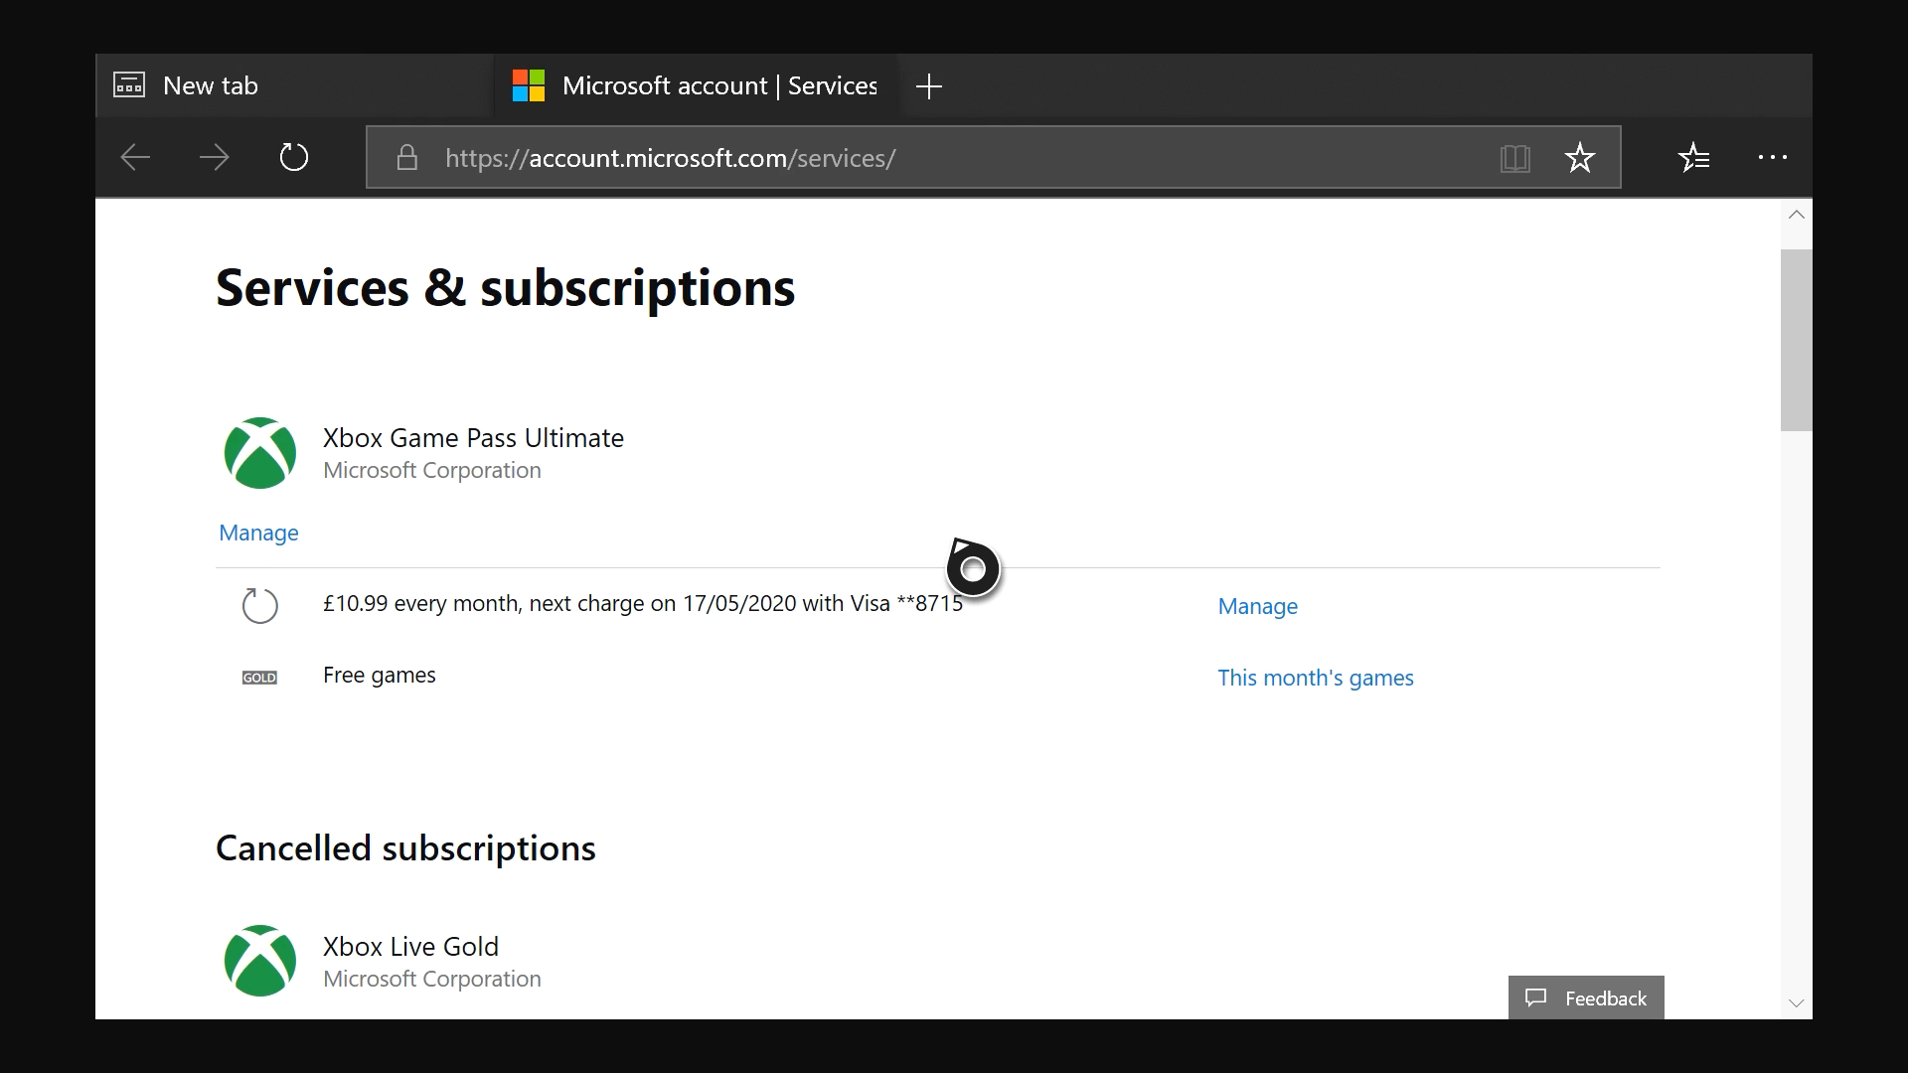
mouse_move(590, 527)
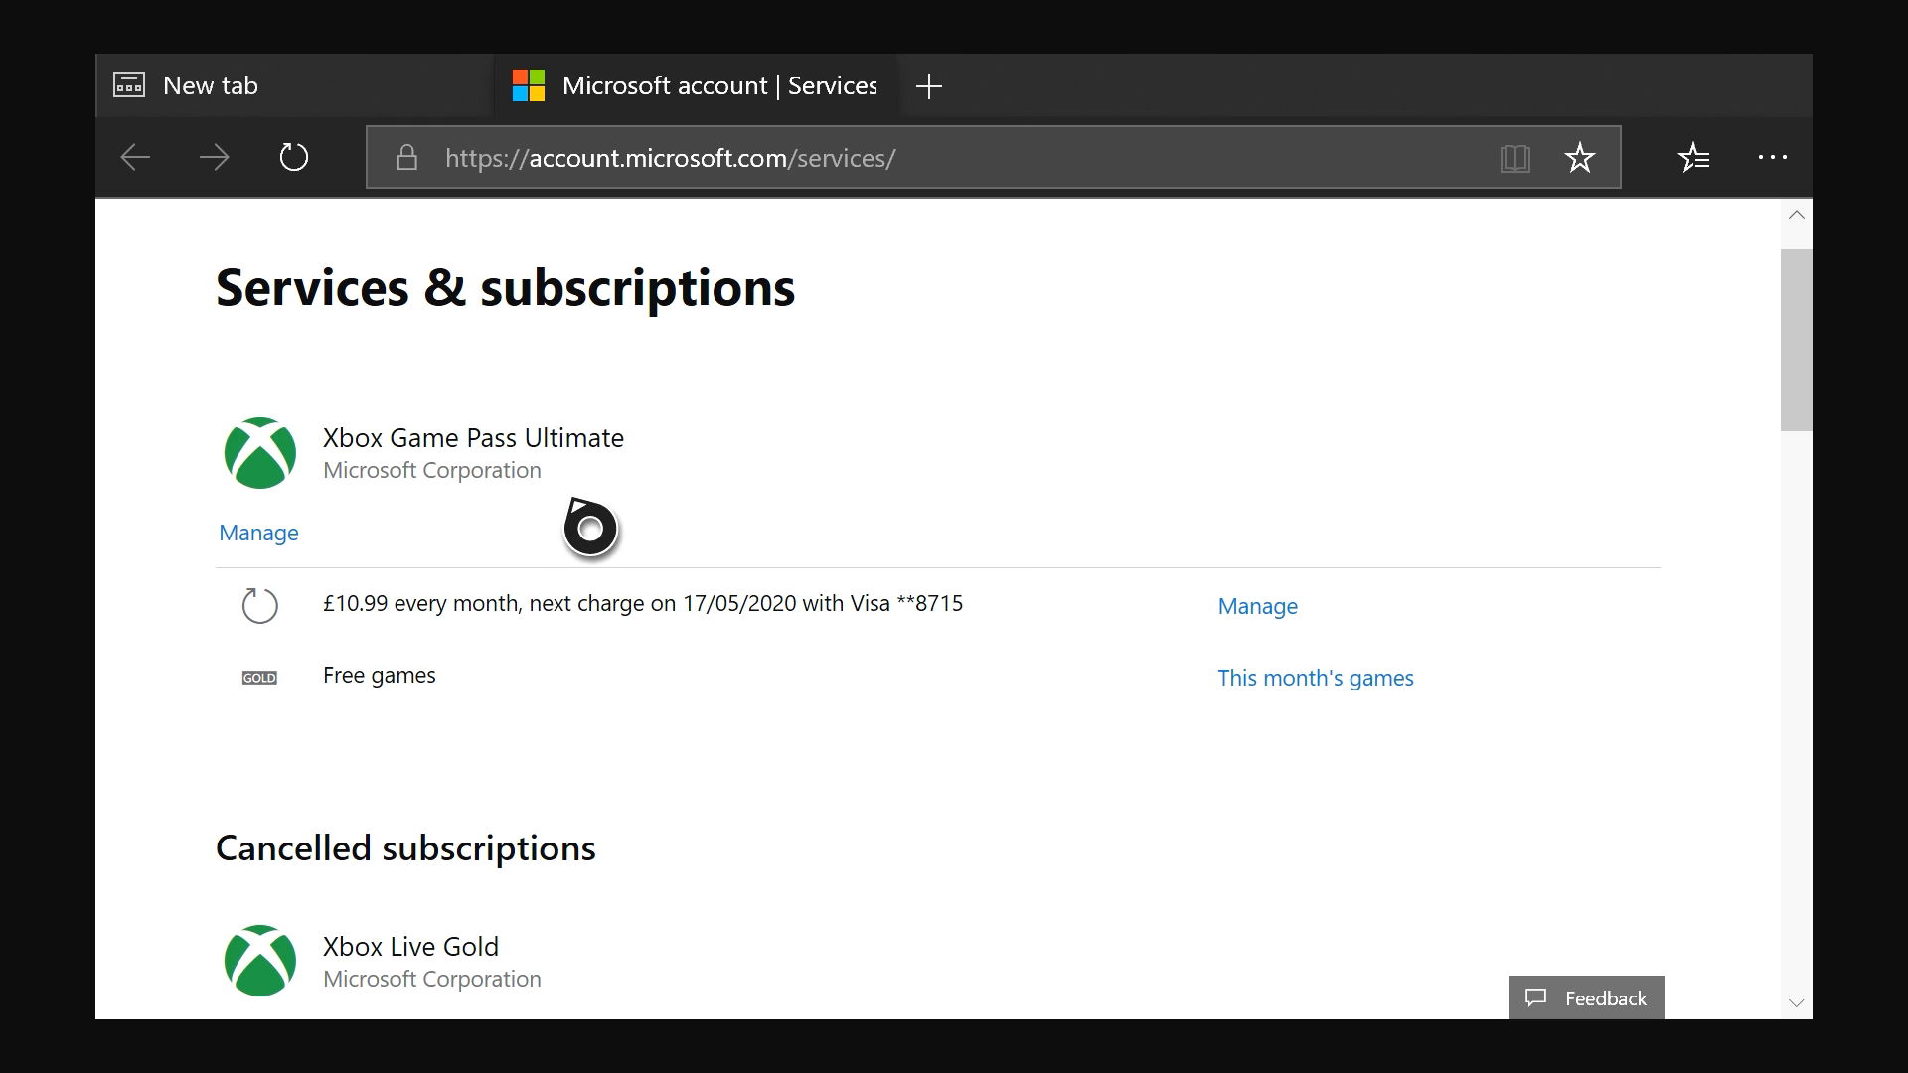
mouse_move(690, 461)
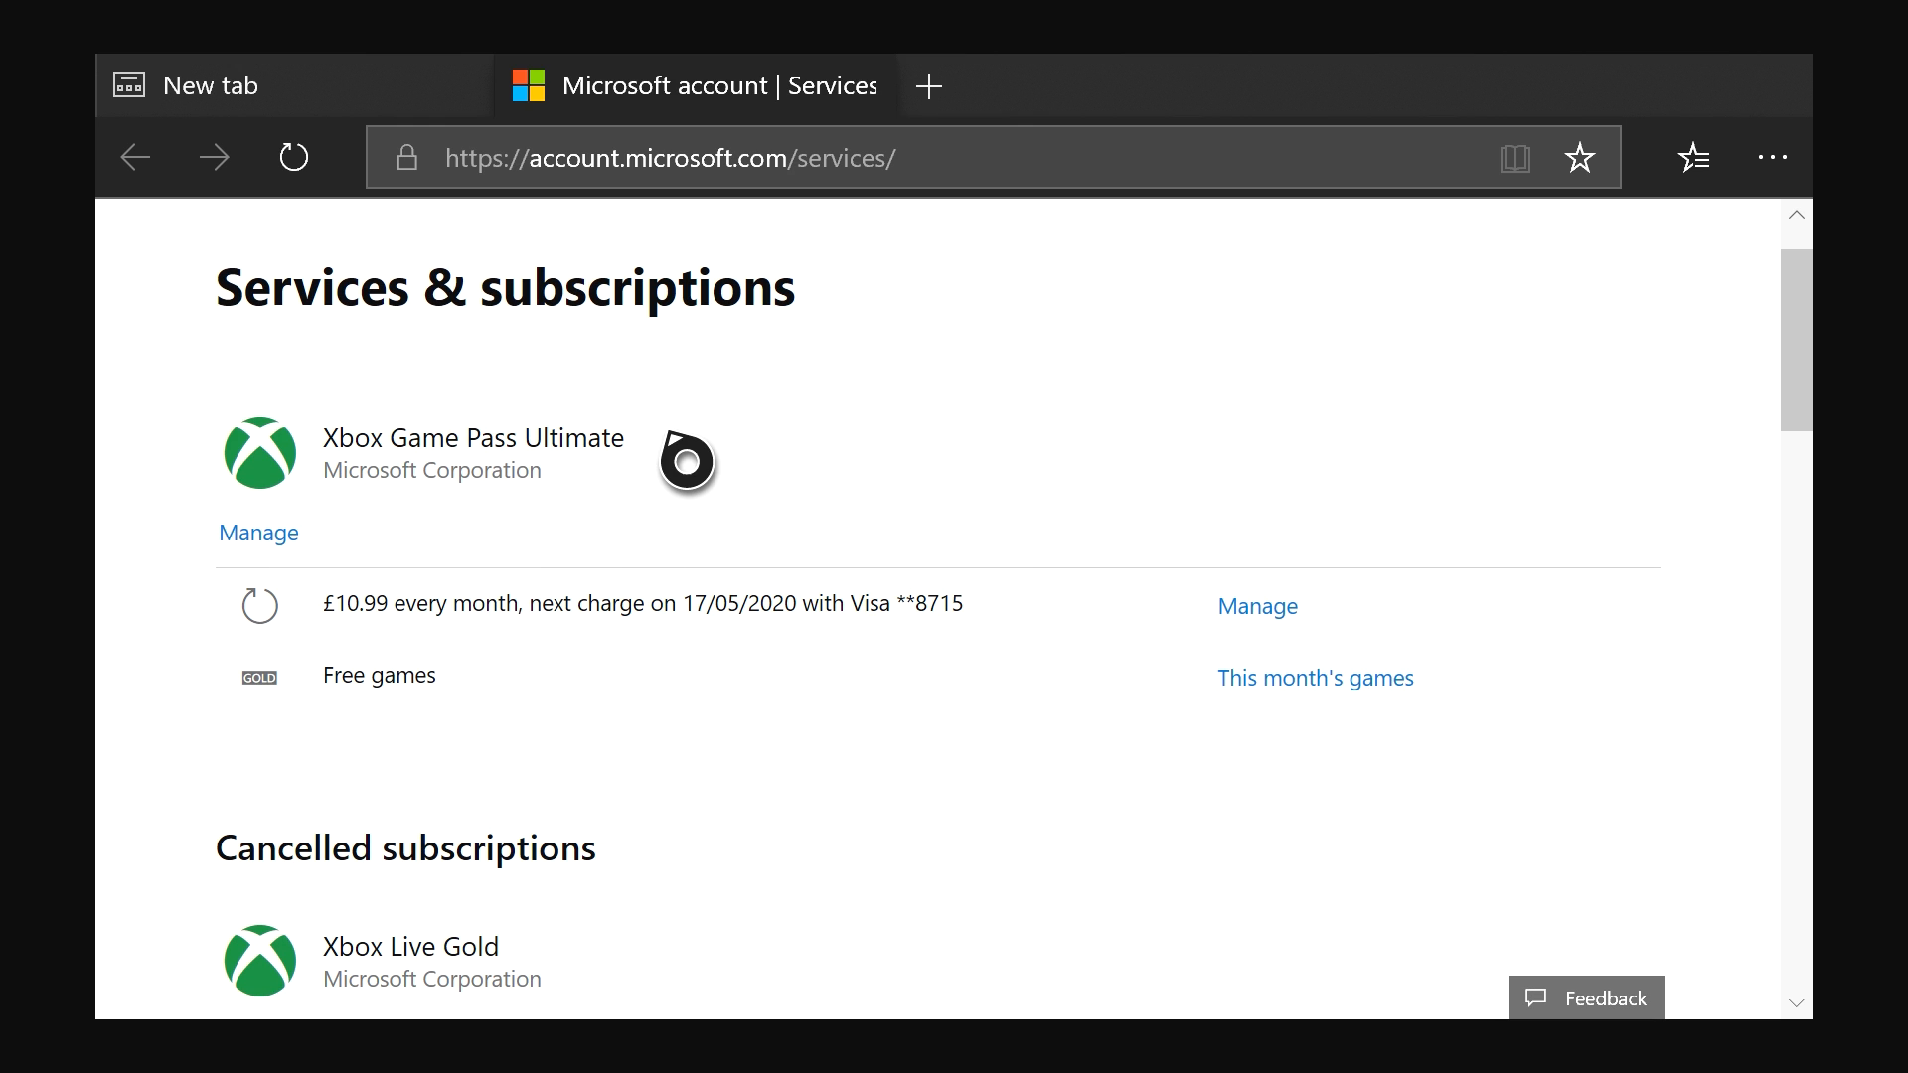
scroll(down, 3)
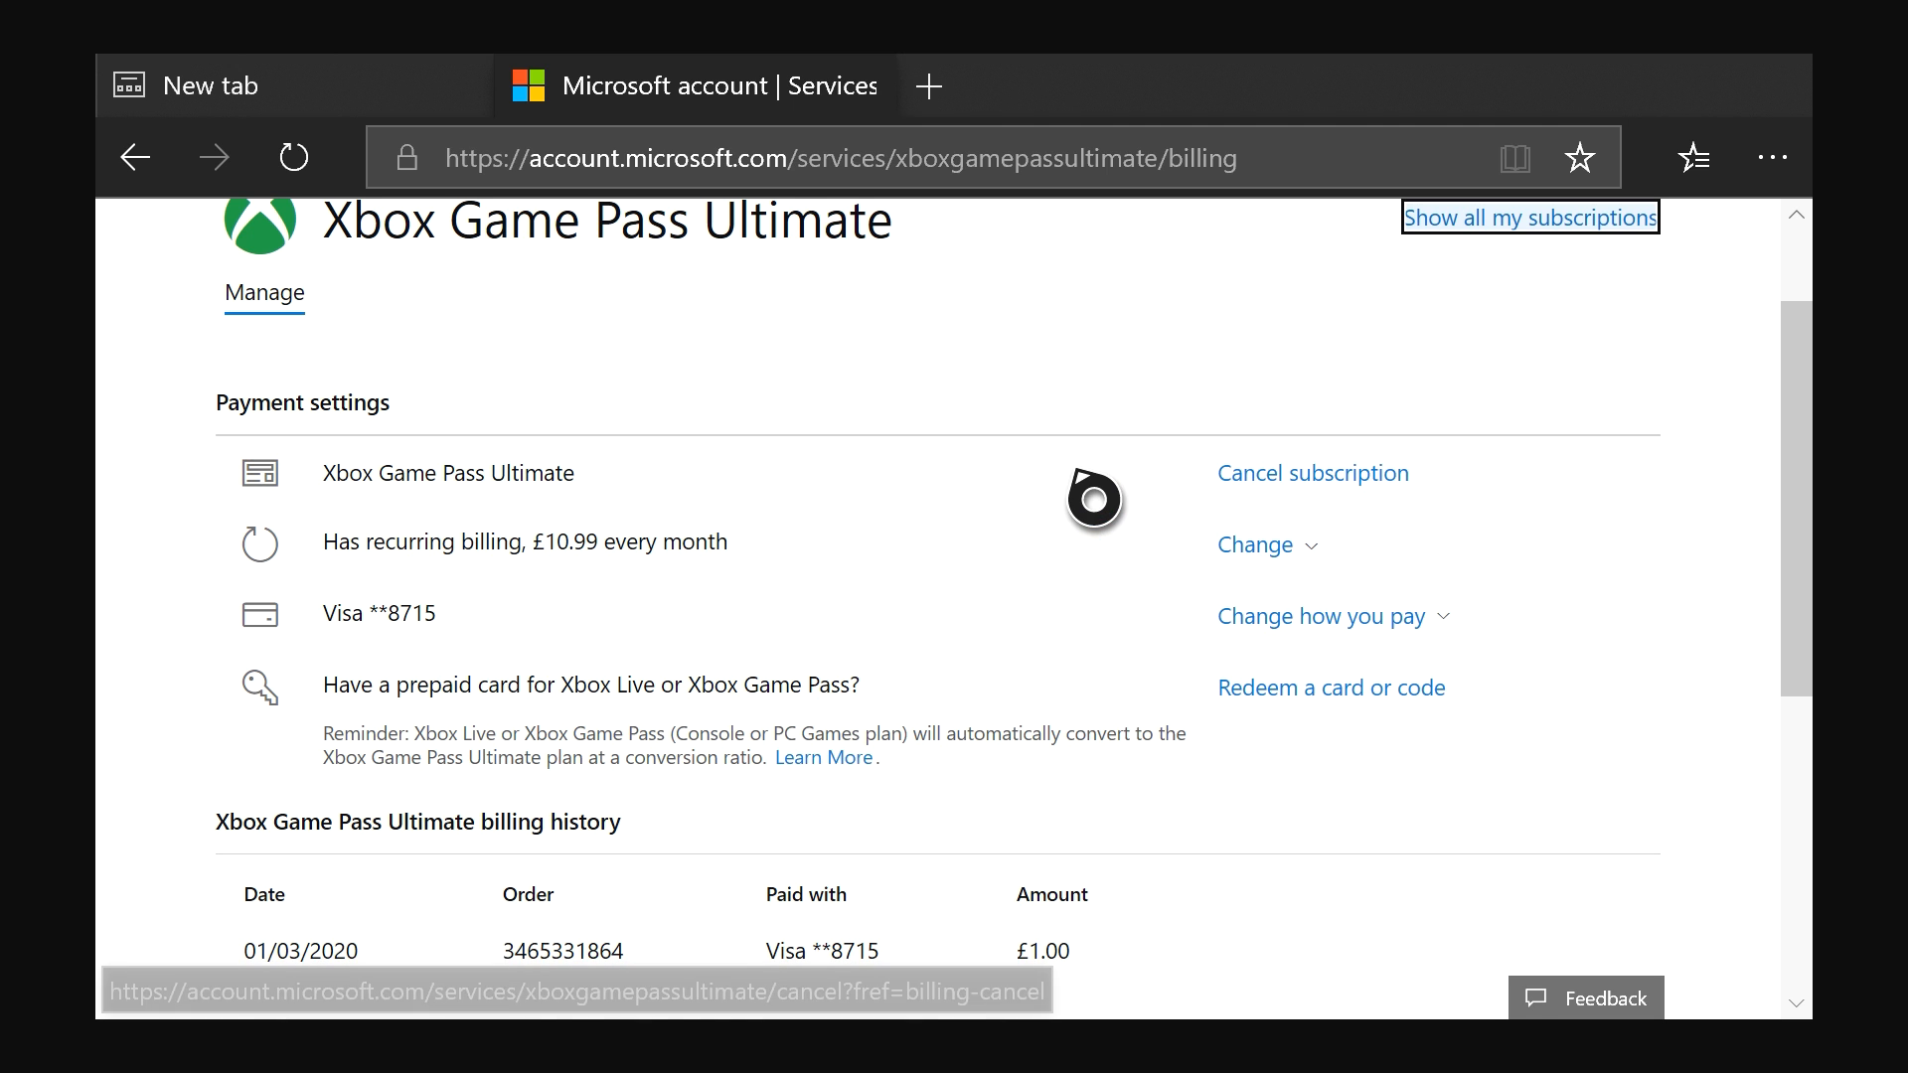
mouse_move(1087, 499)
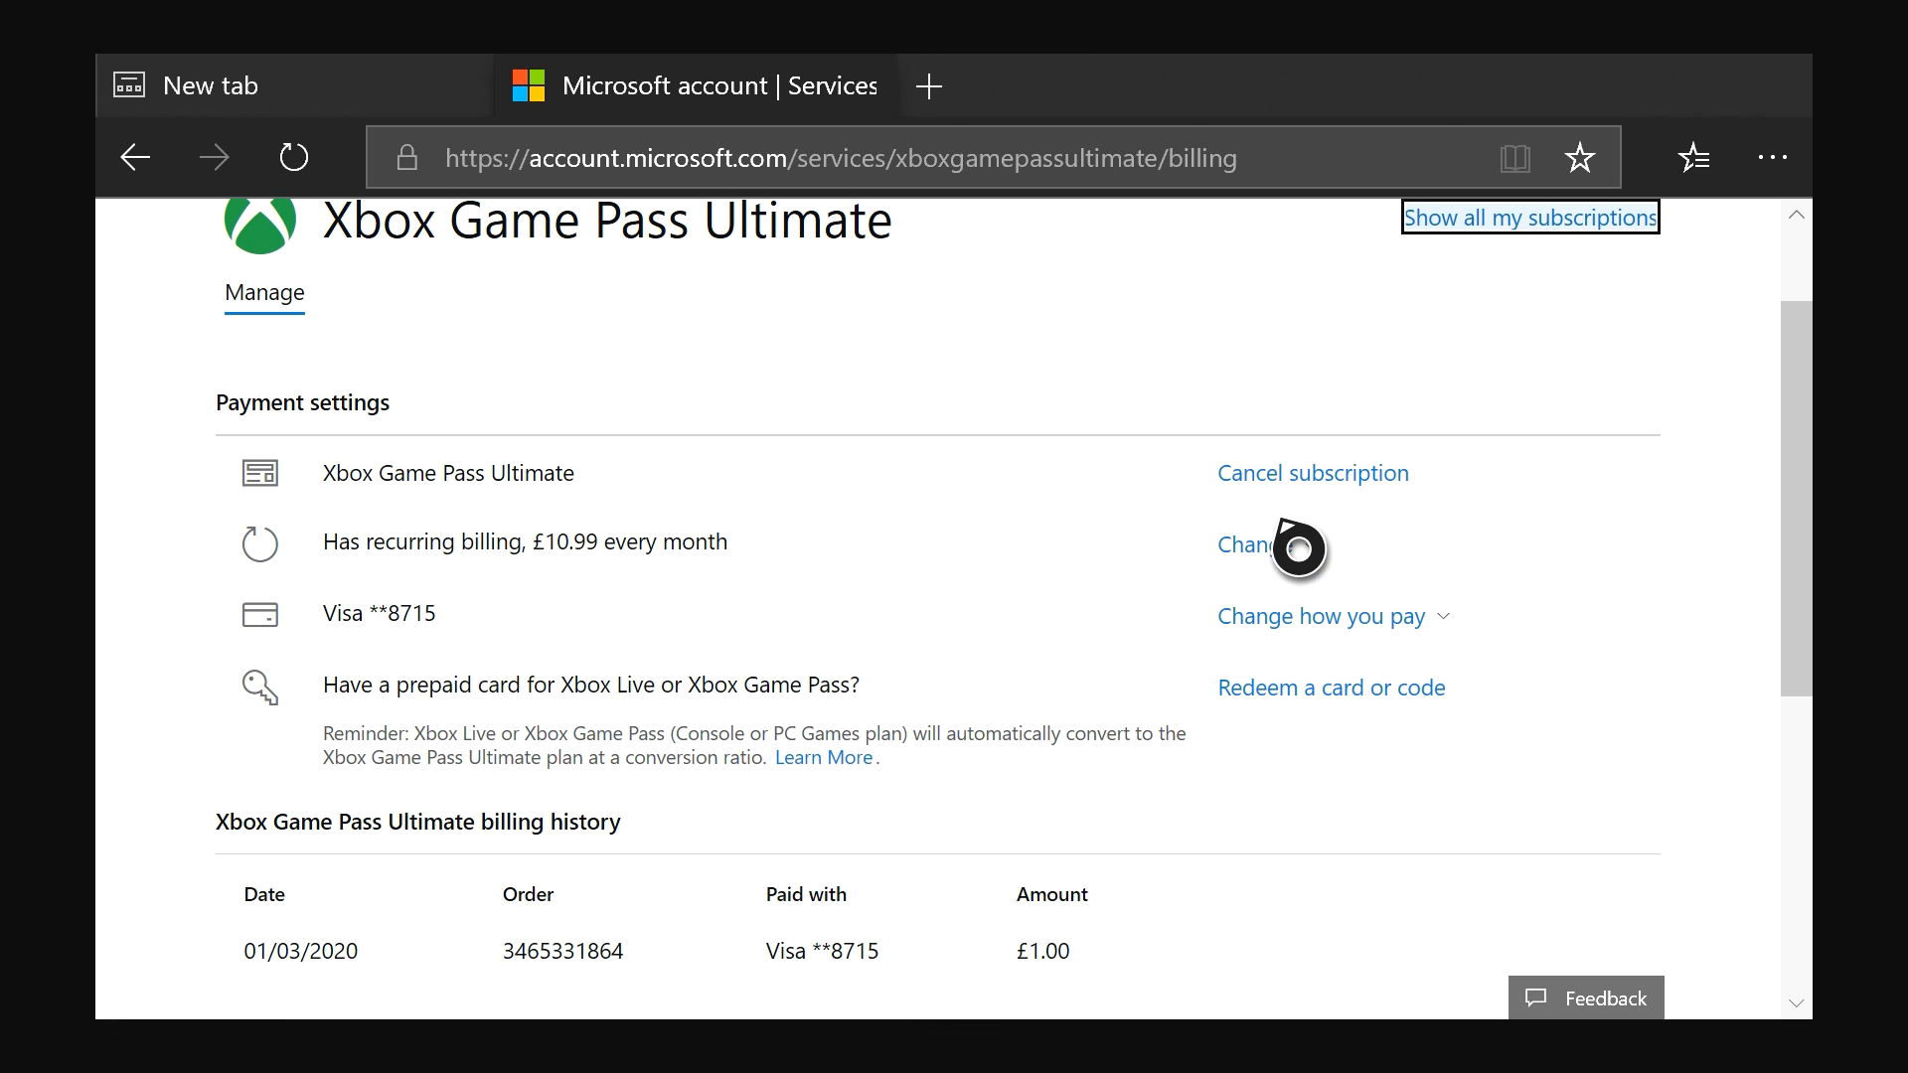
- Expand the Change options next to 'Has recurring billing' for Game Pass Ultimate
click(1267, 543)
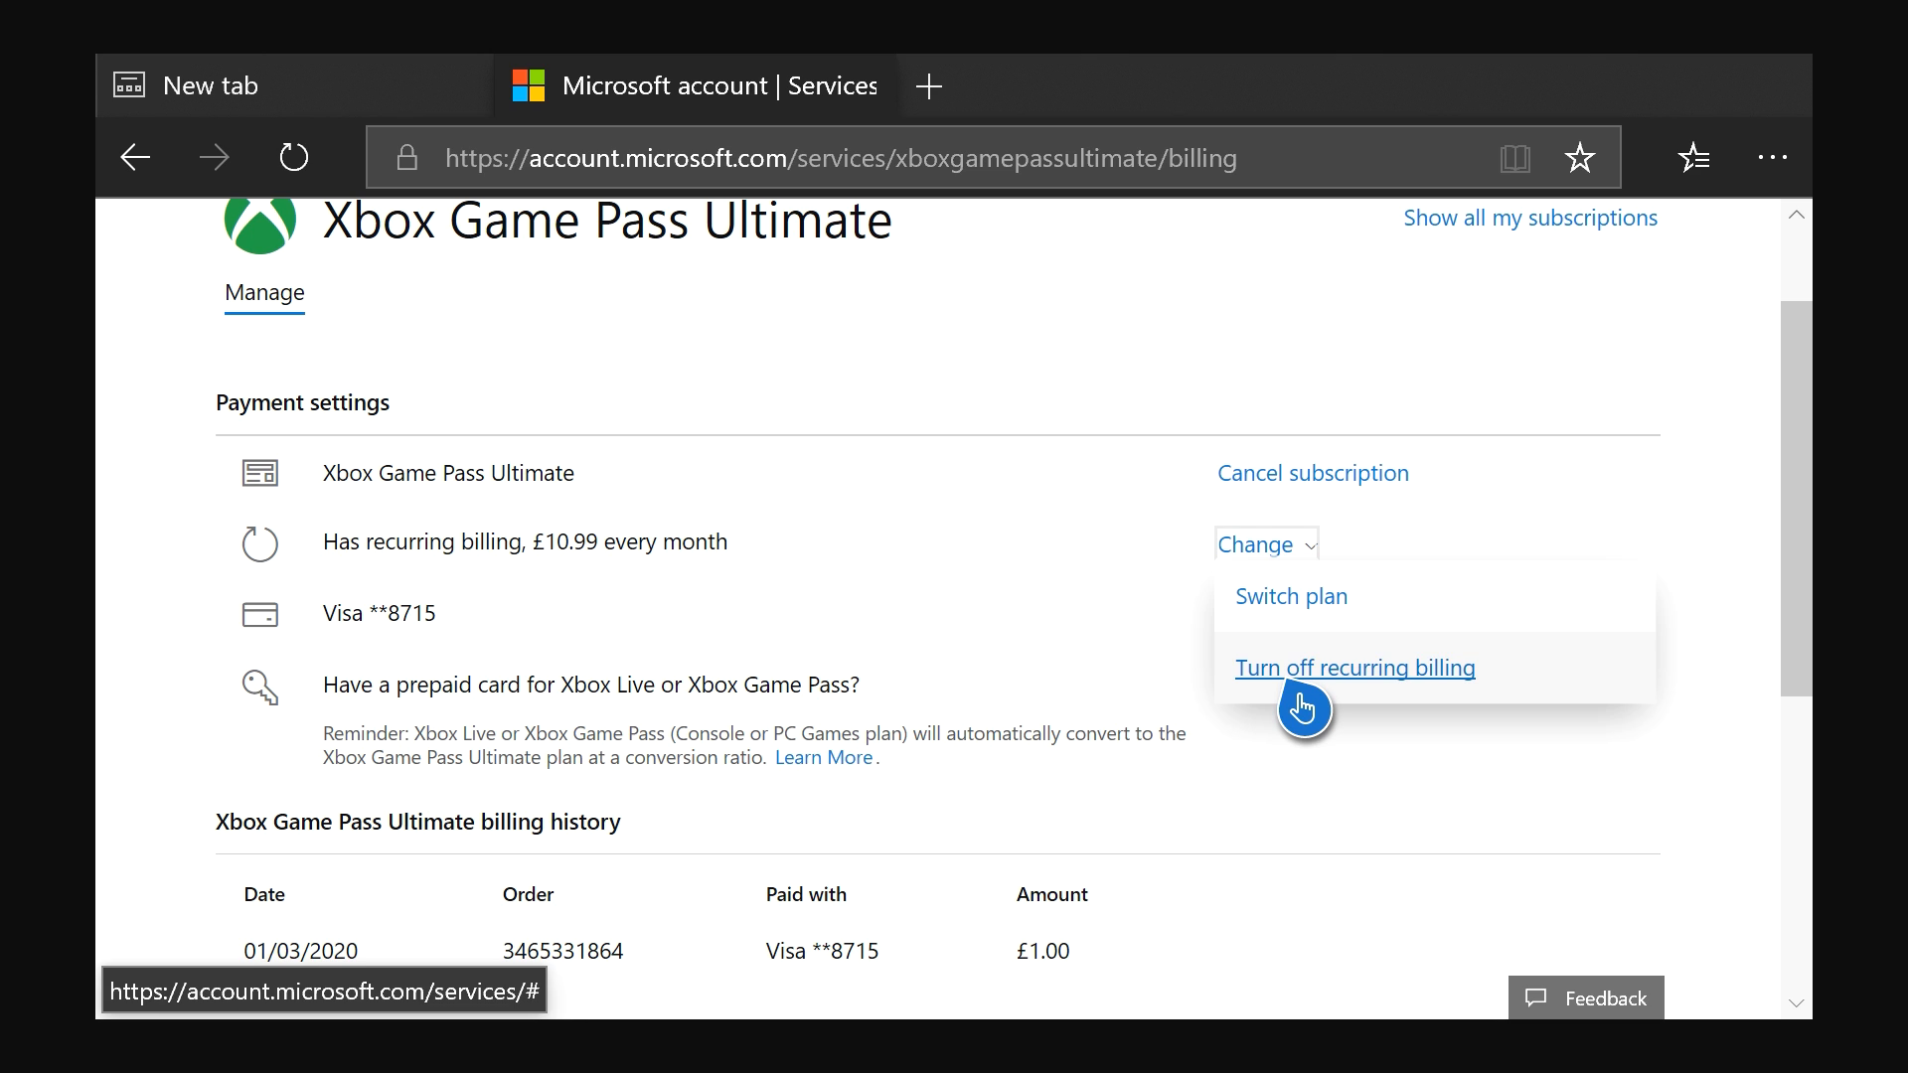
- Choose 'Turn off recurring billing' and confirm the cancellation, ending access 17/05/2020
click(1352, 668)
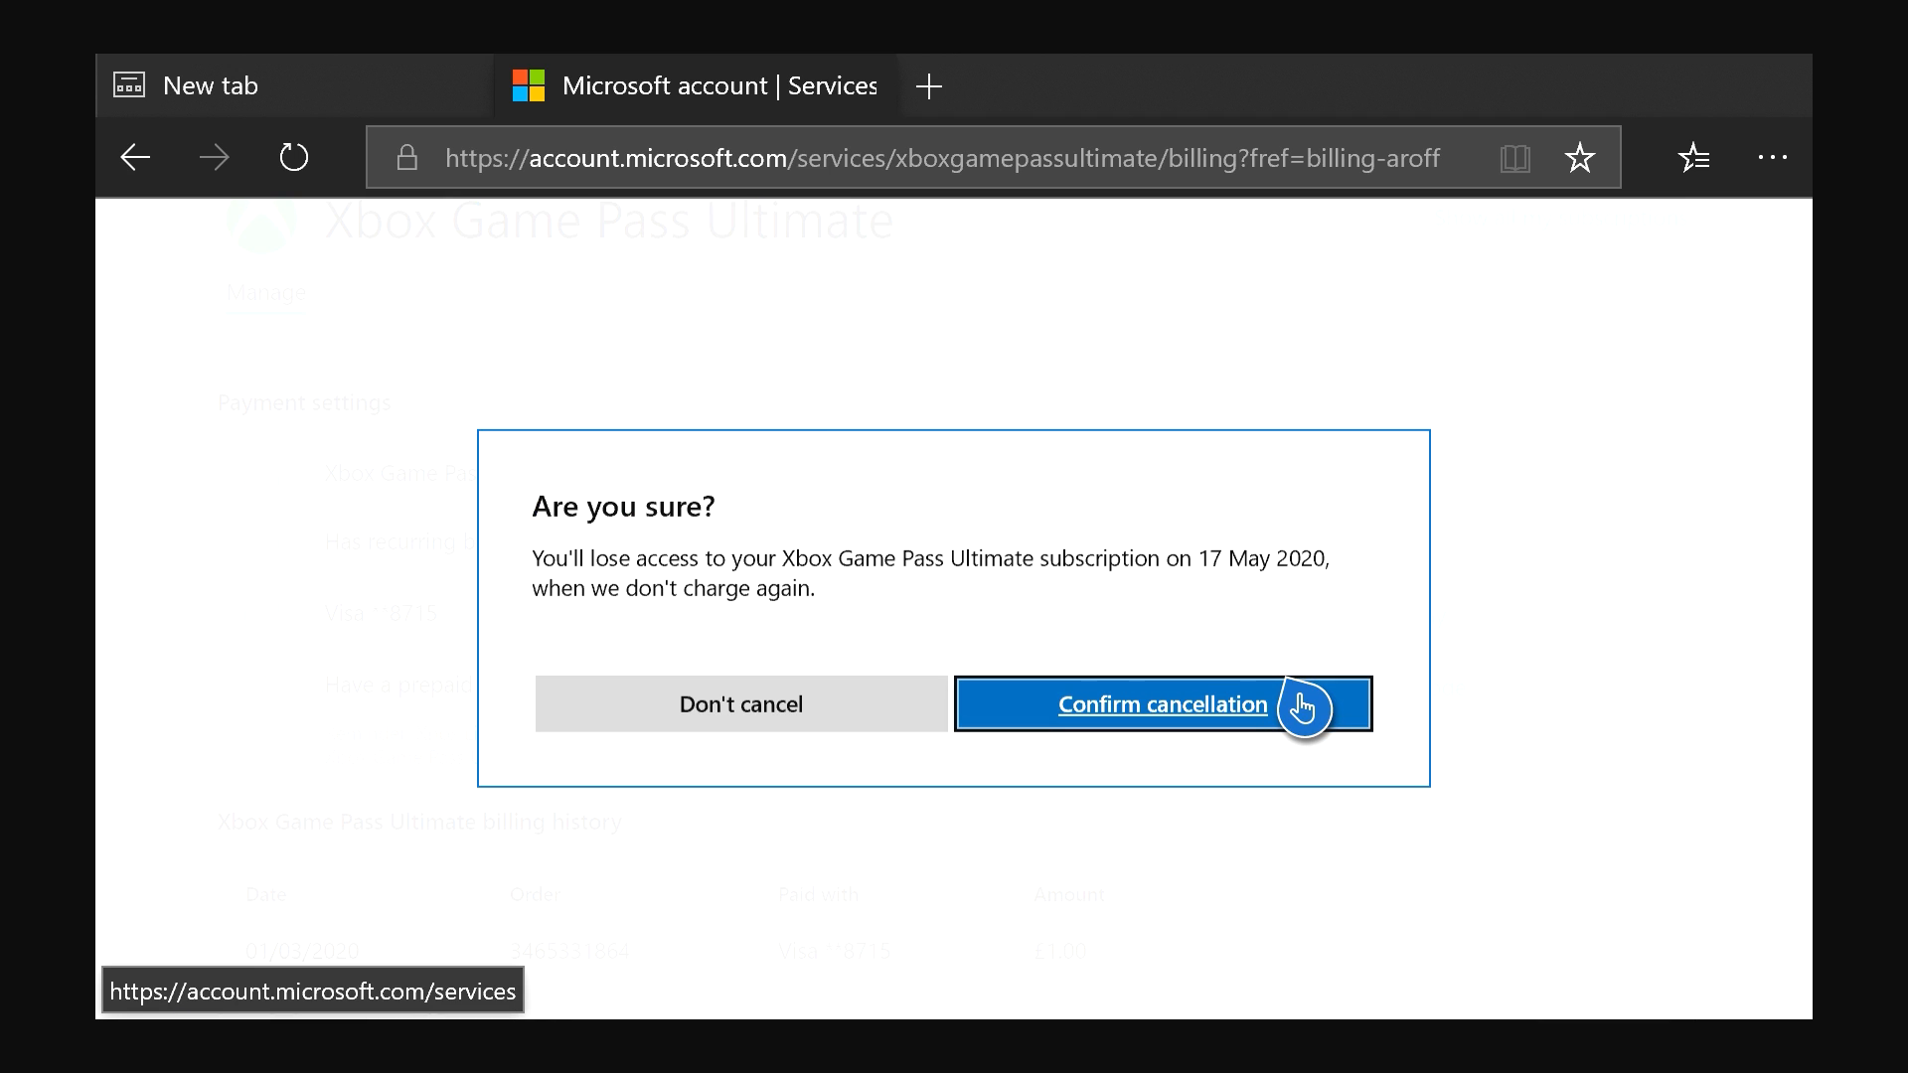
mouse_move(670, 551)
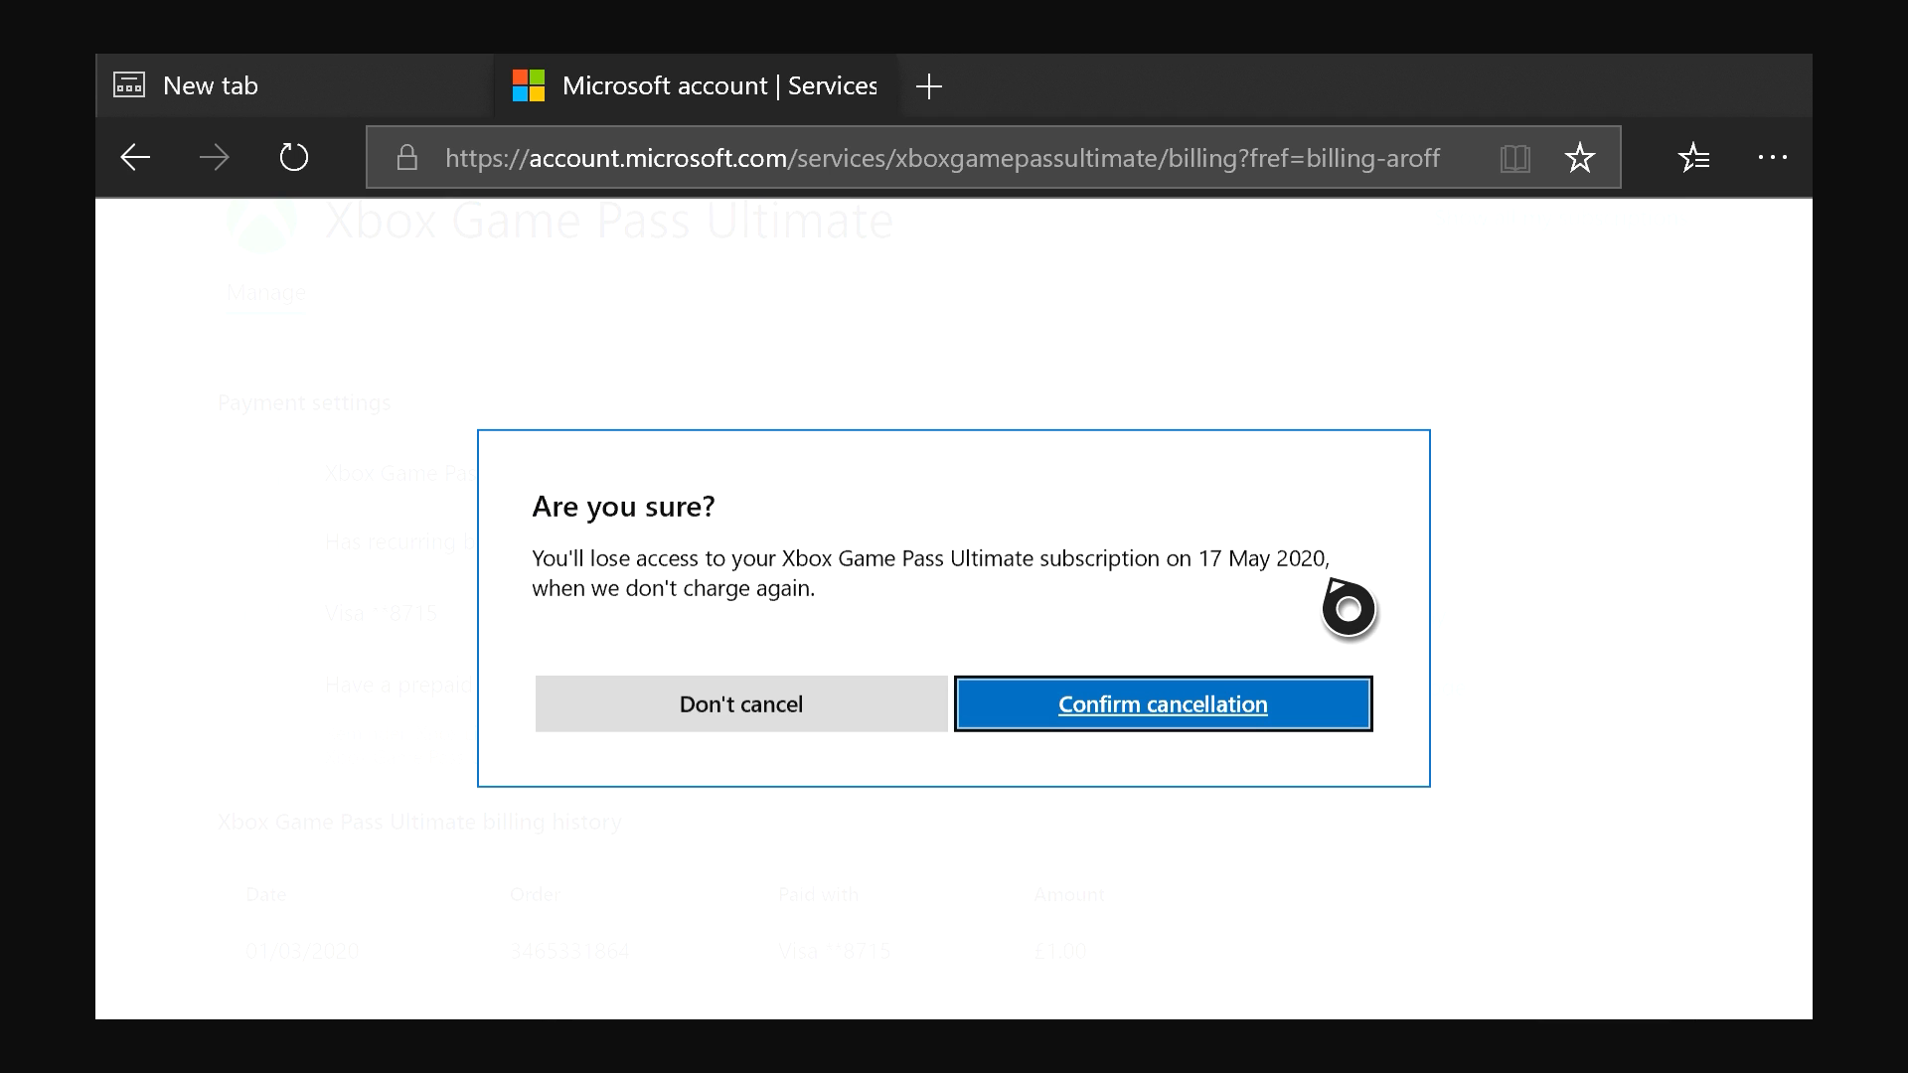
mouse_move(1173, 571)
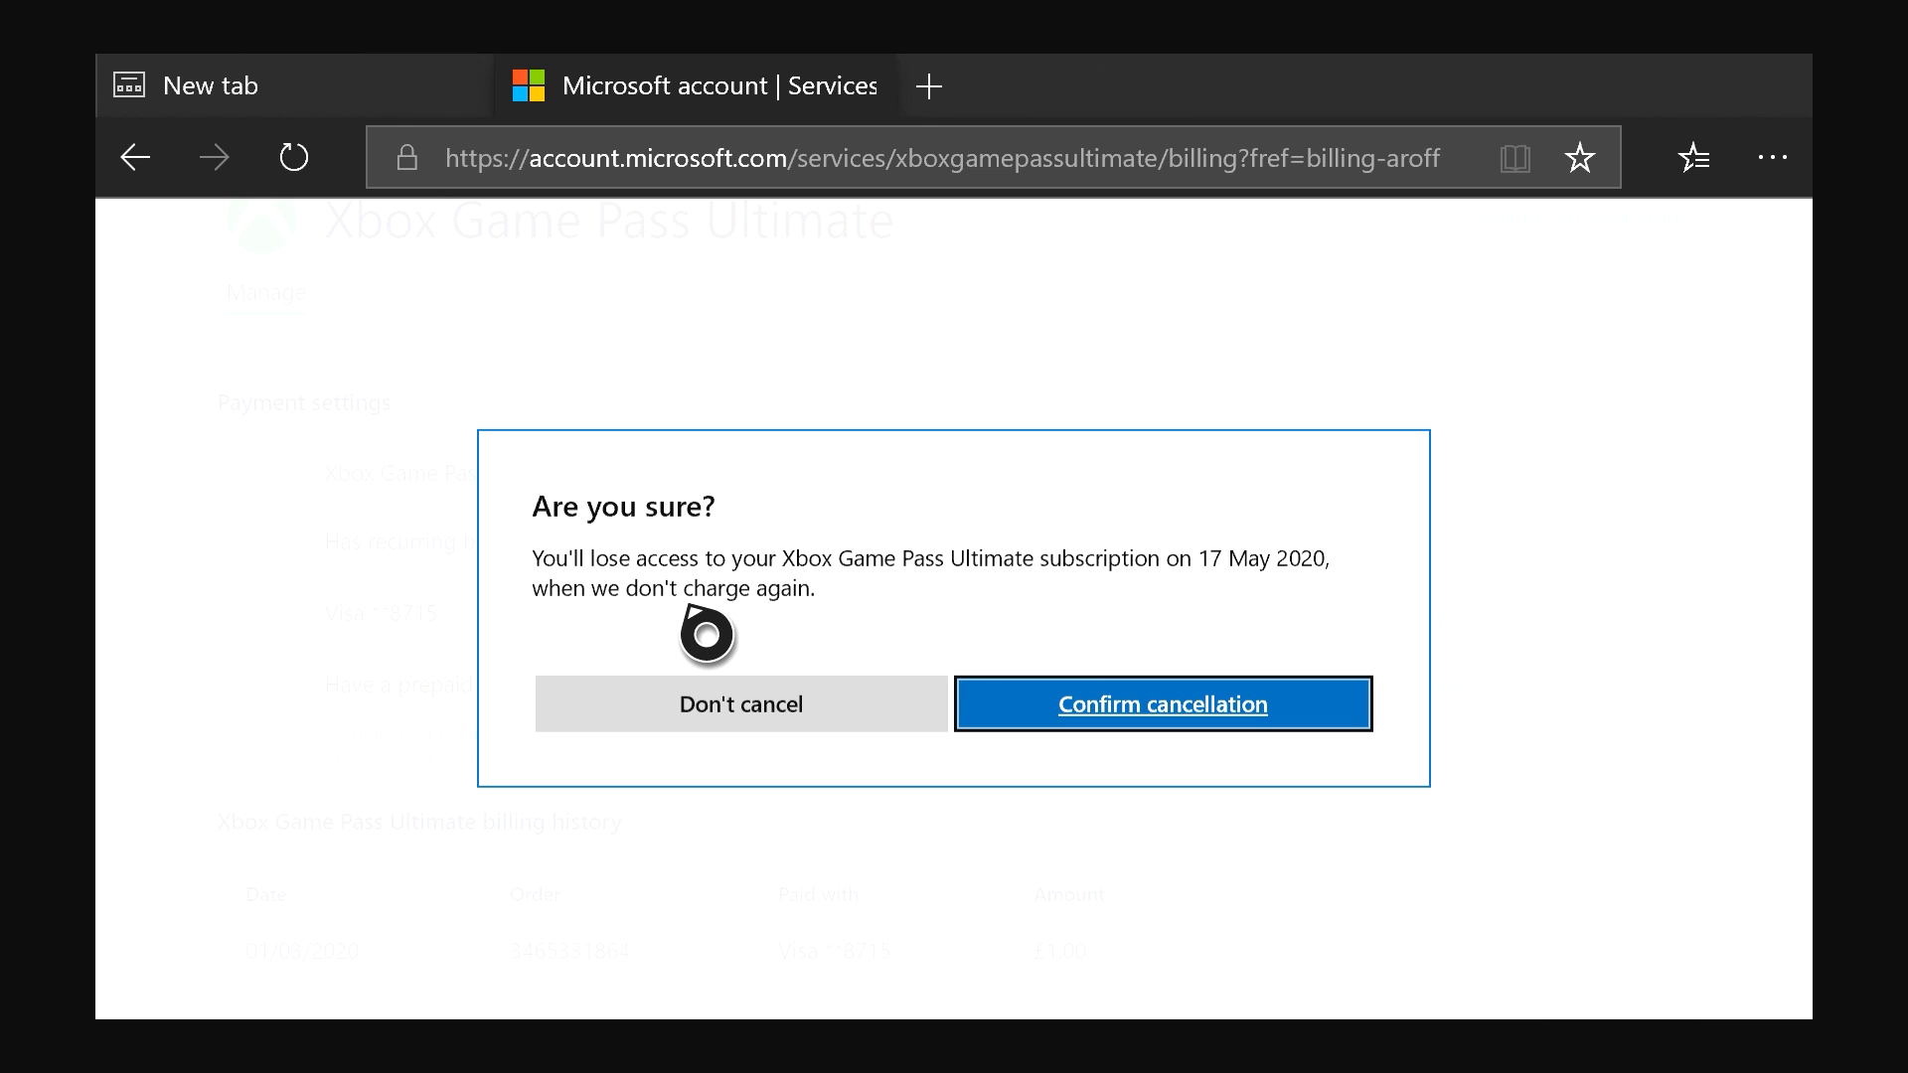
mouse_move(1110, 723)
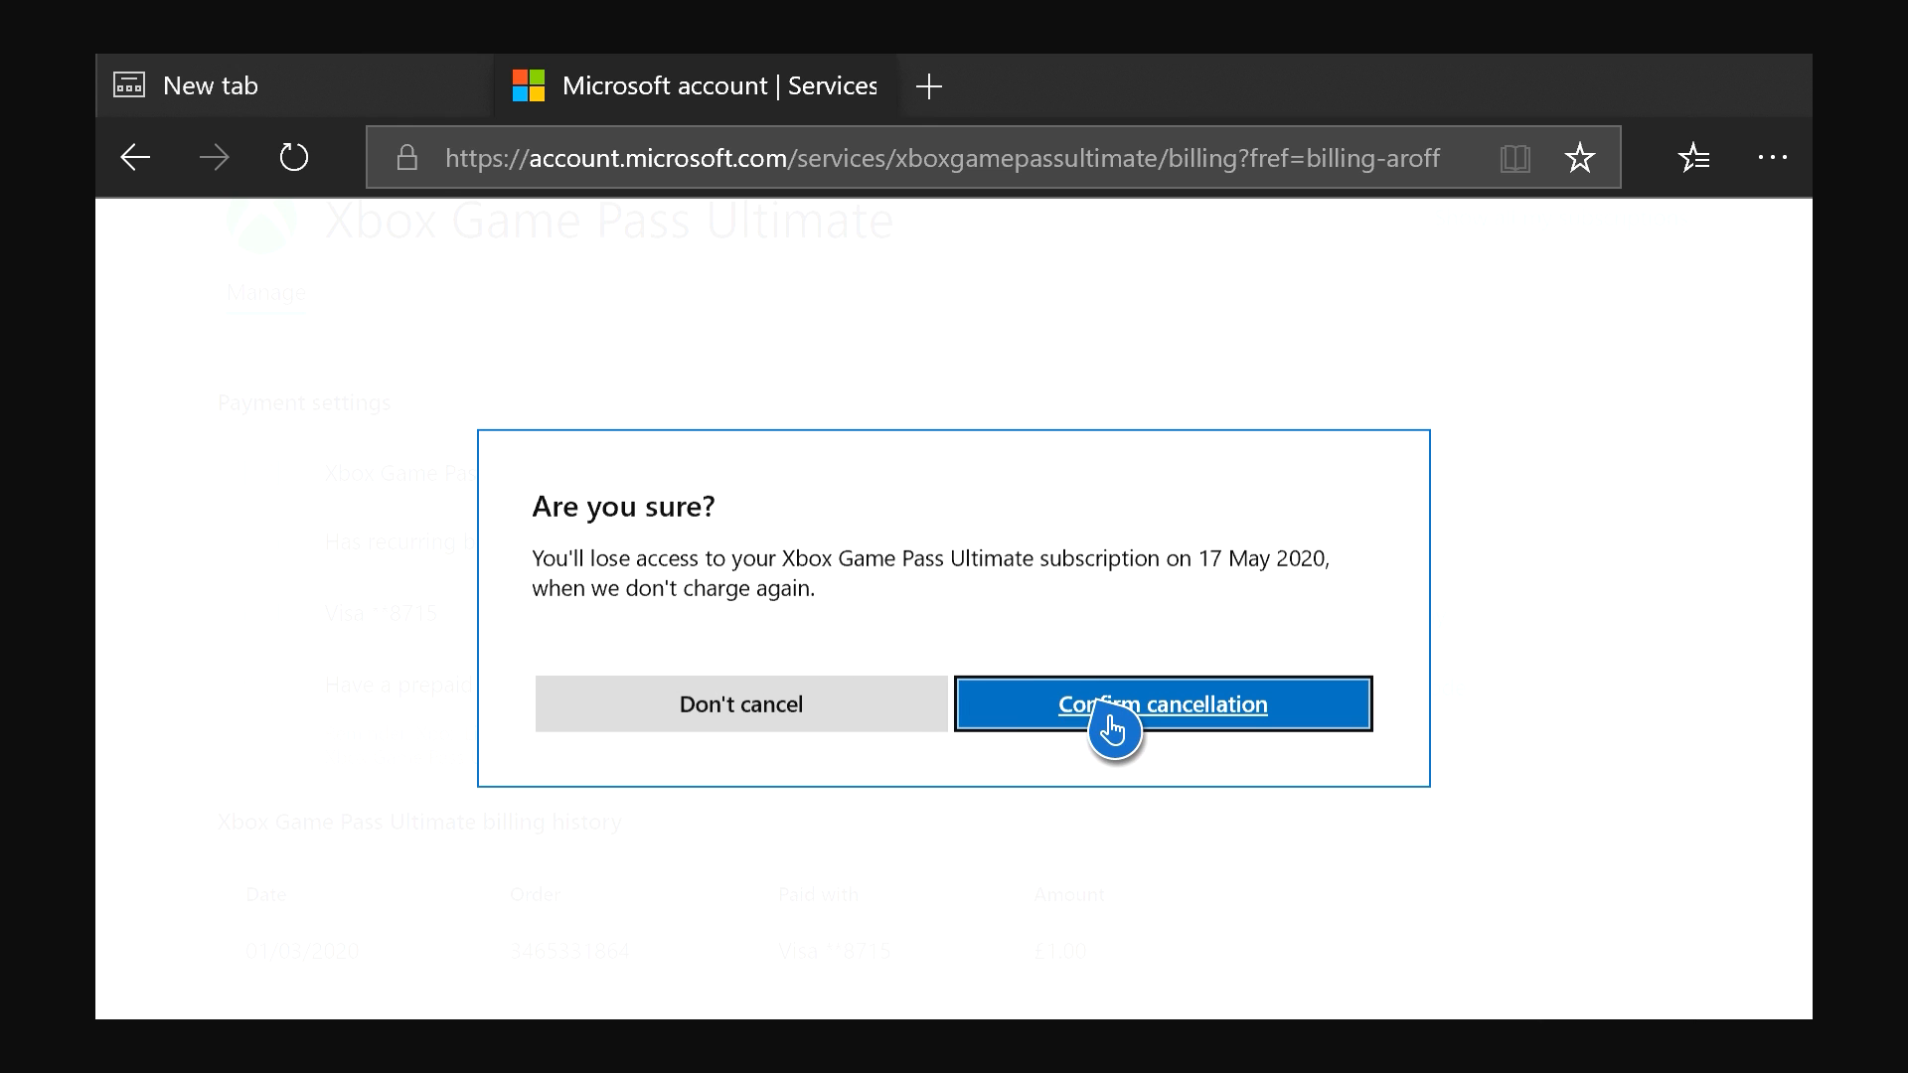
click(1160, 704)
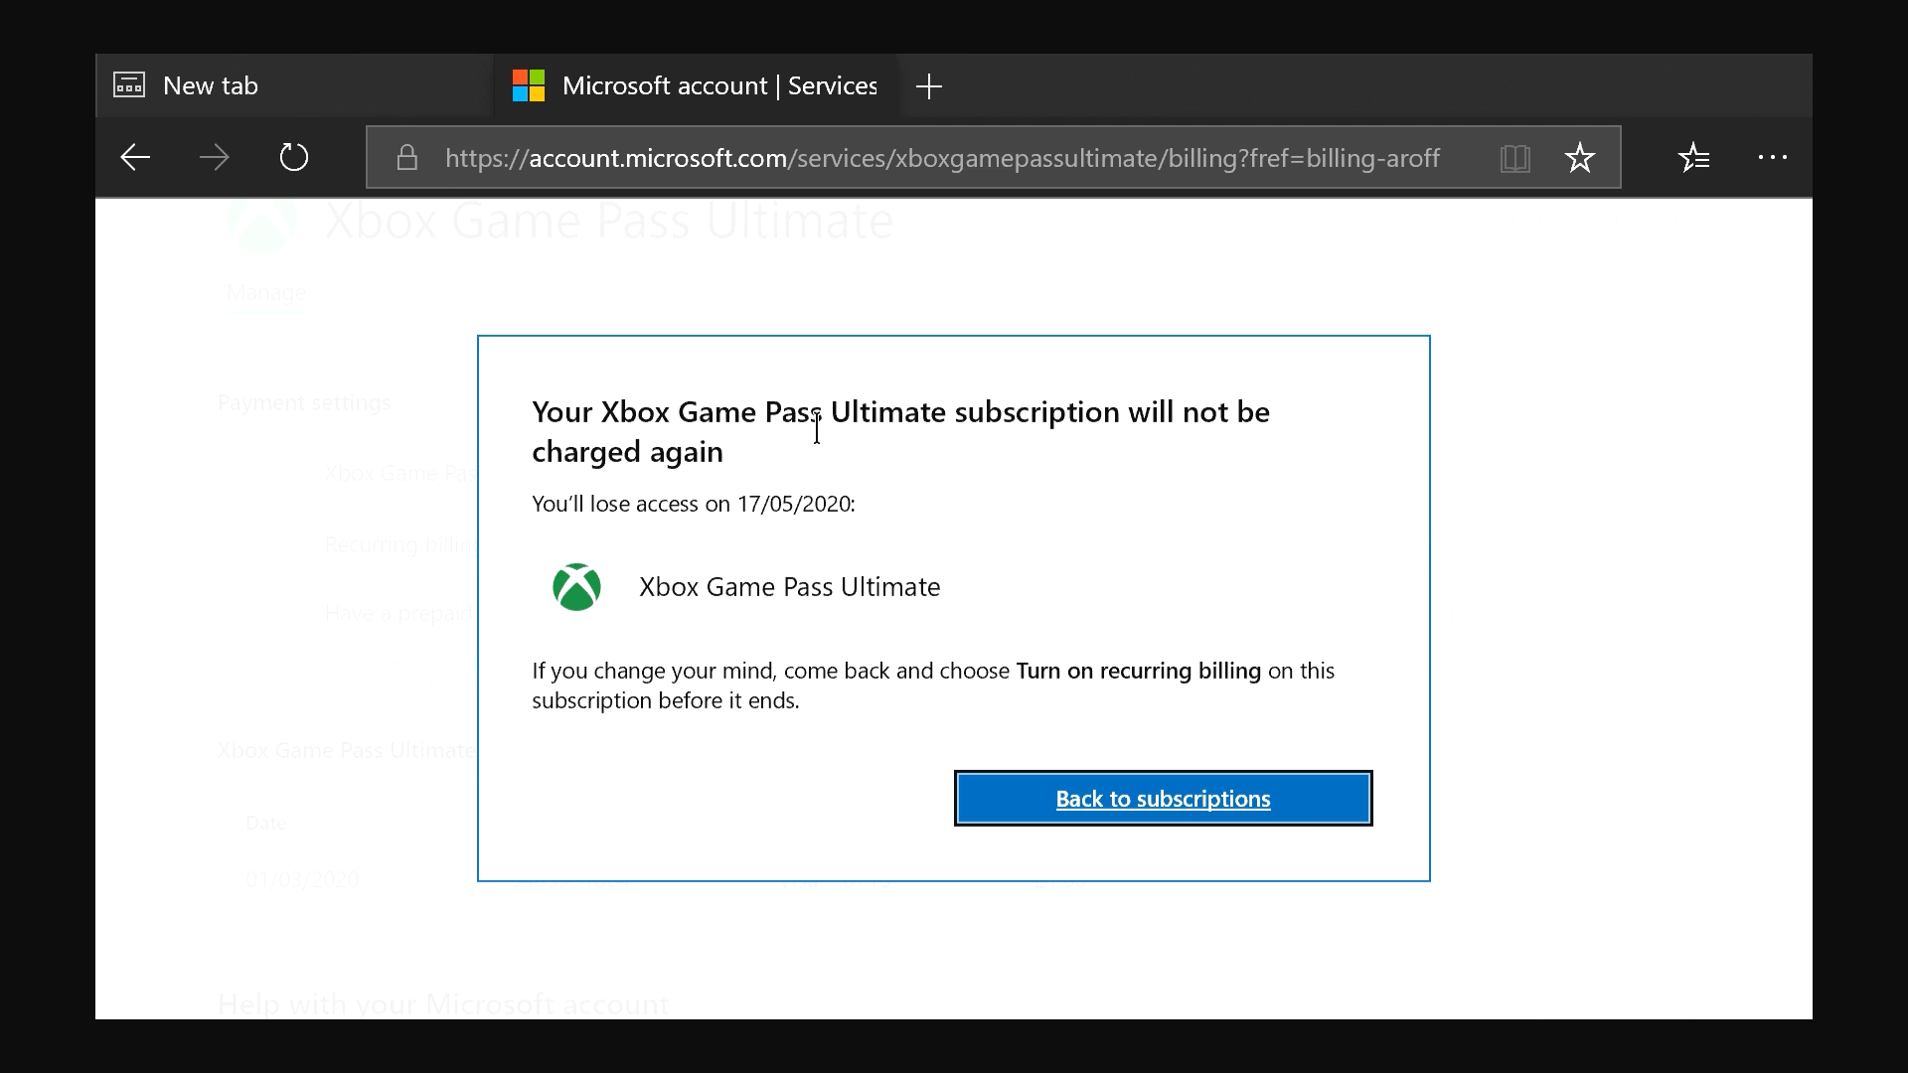
mouse_move(1000, 658)
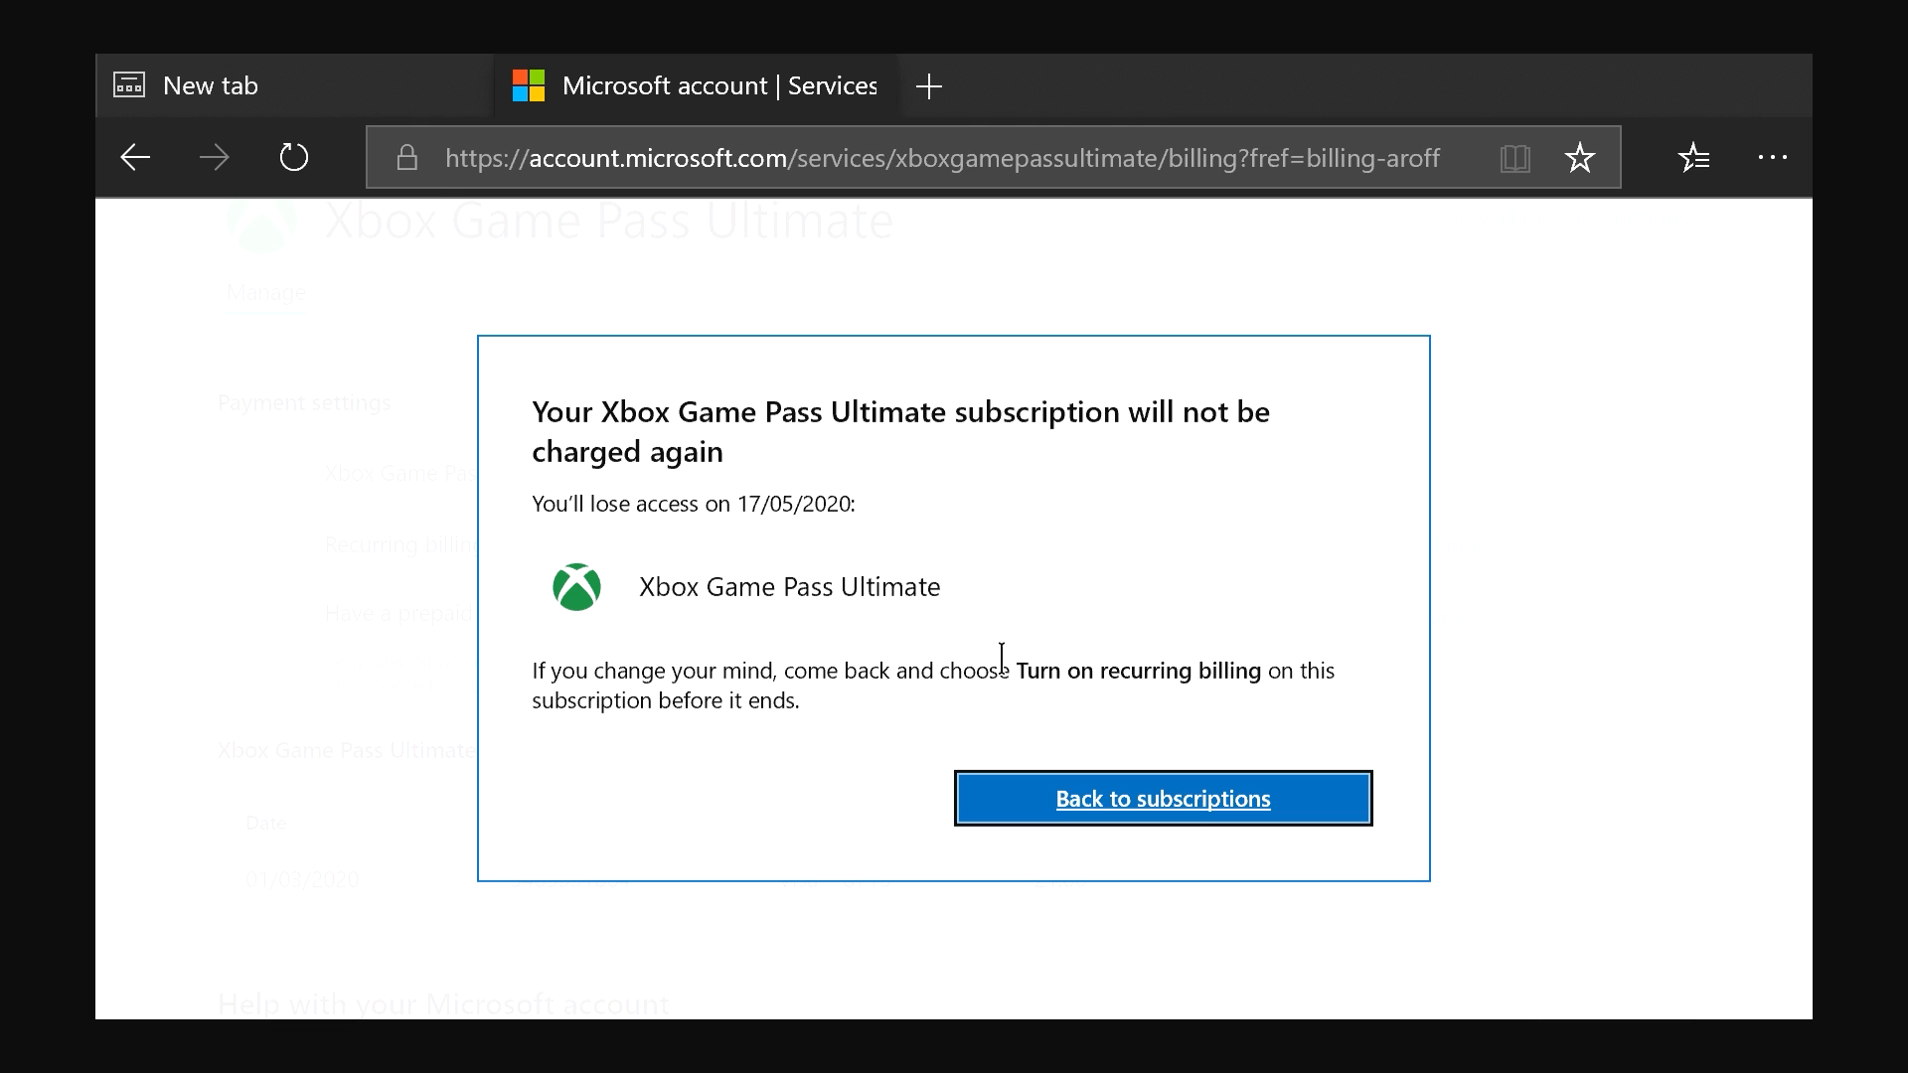
mouse_move(1022, 676)
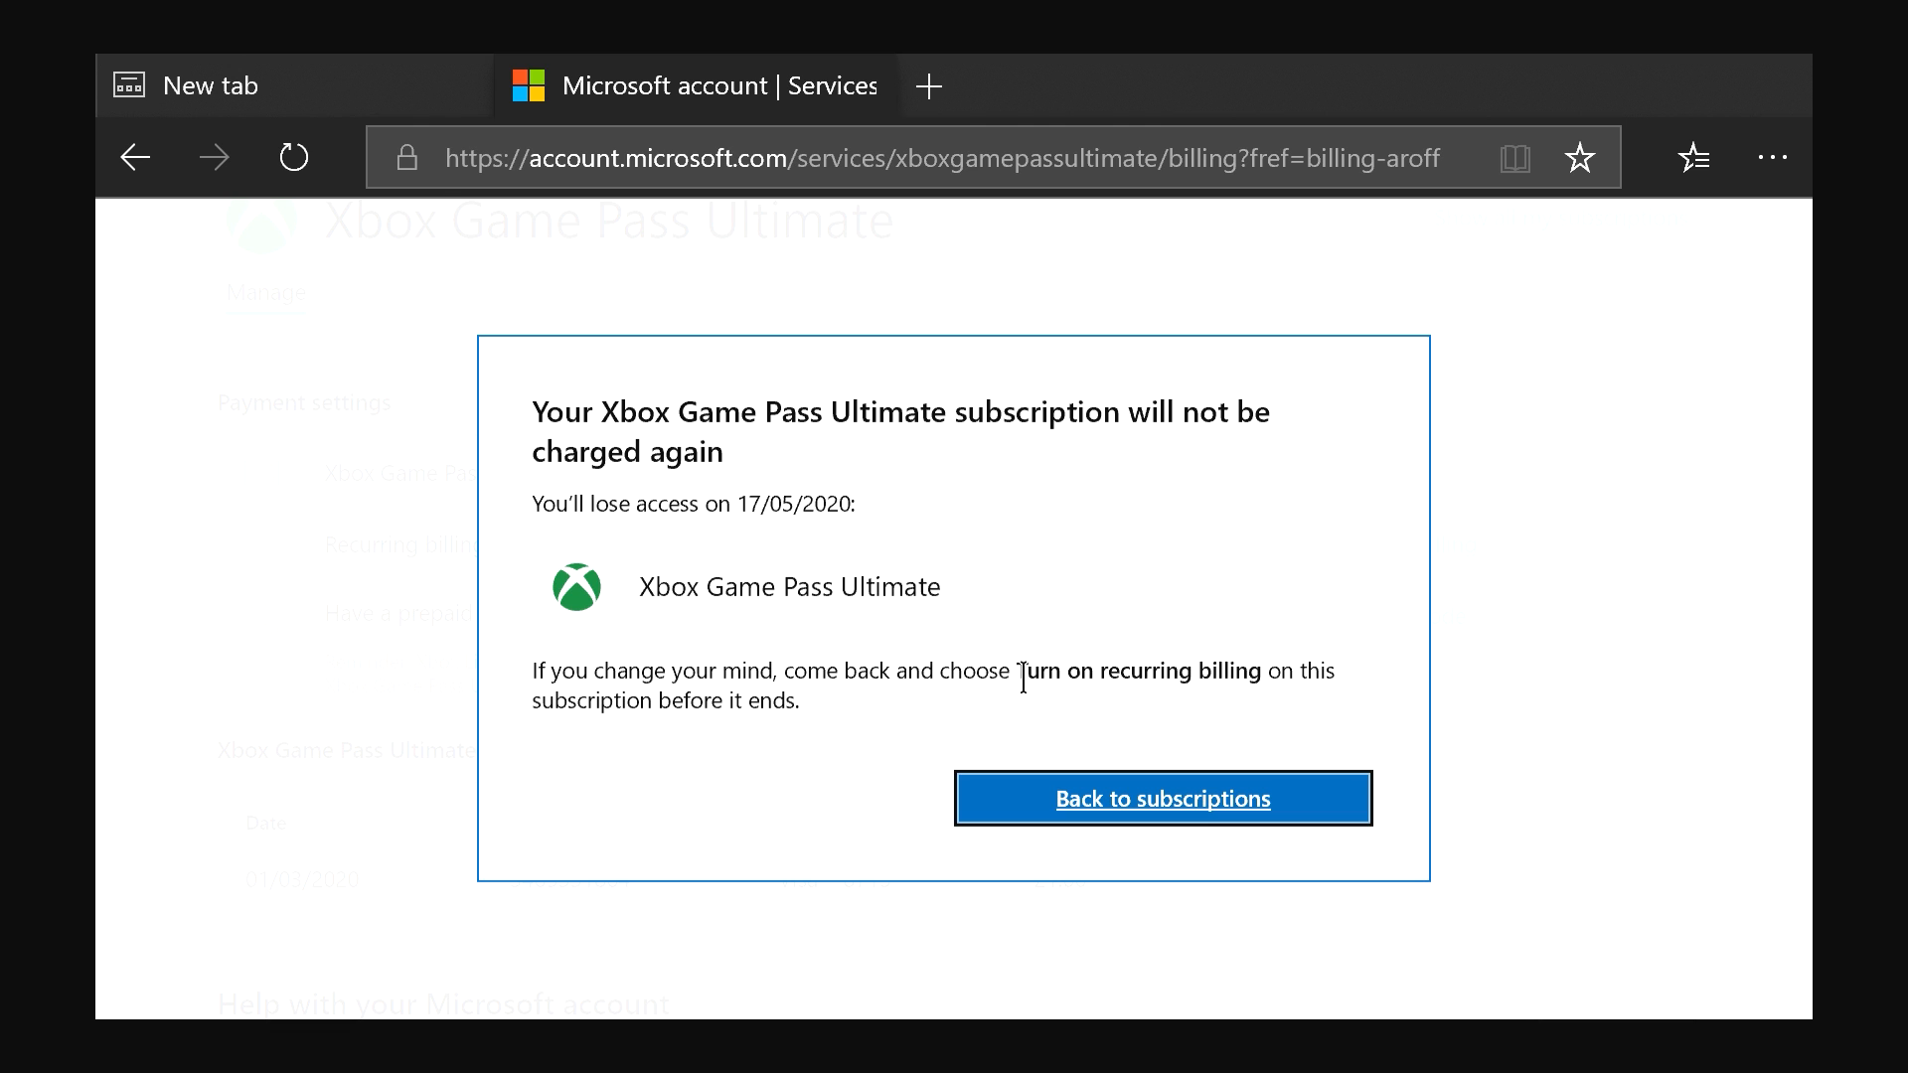
mouse_move(1121, 676)
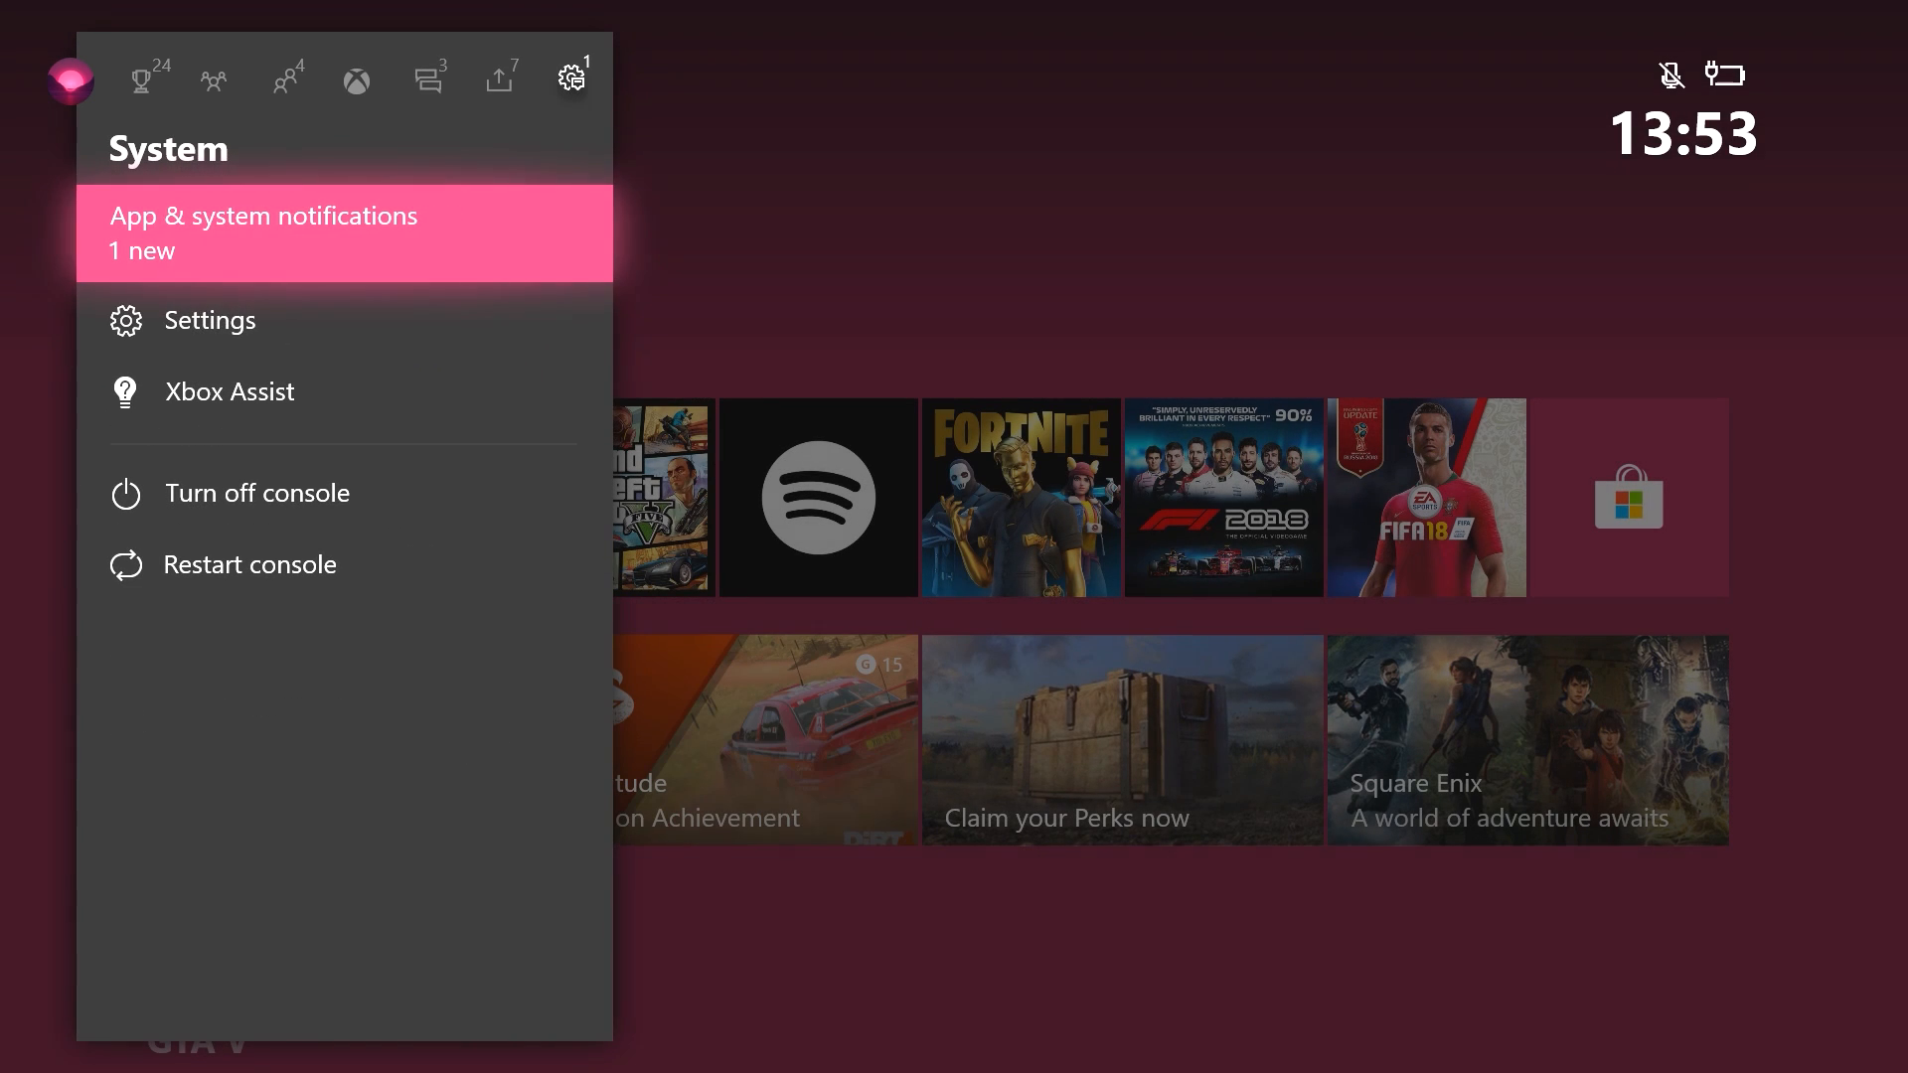
- Return to Account > Subscriptions to confirm Game Pass Ultimate now expires on 16/05/2020
click(209, 320)
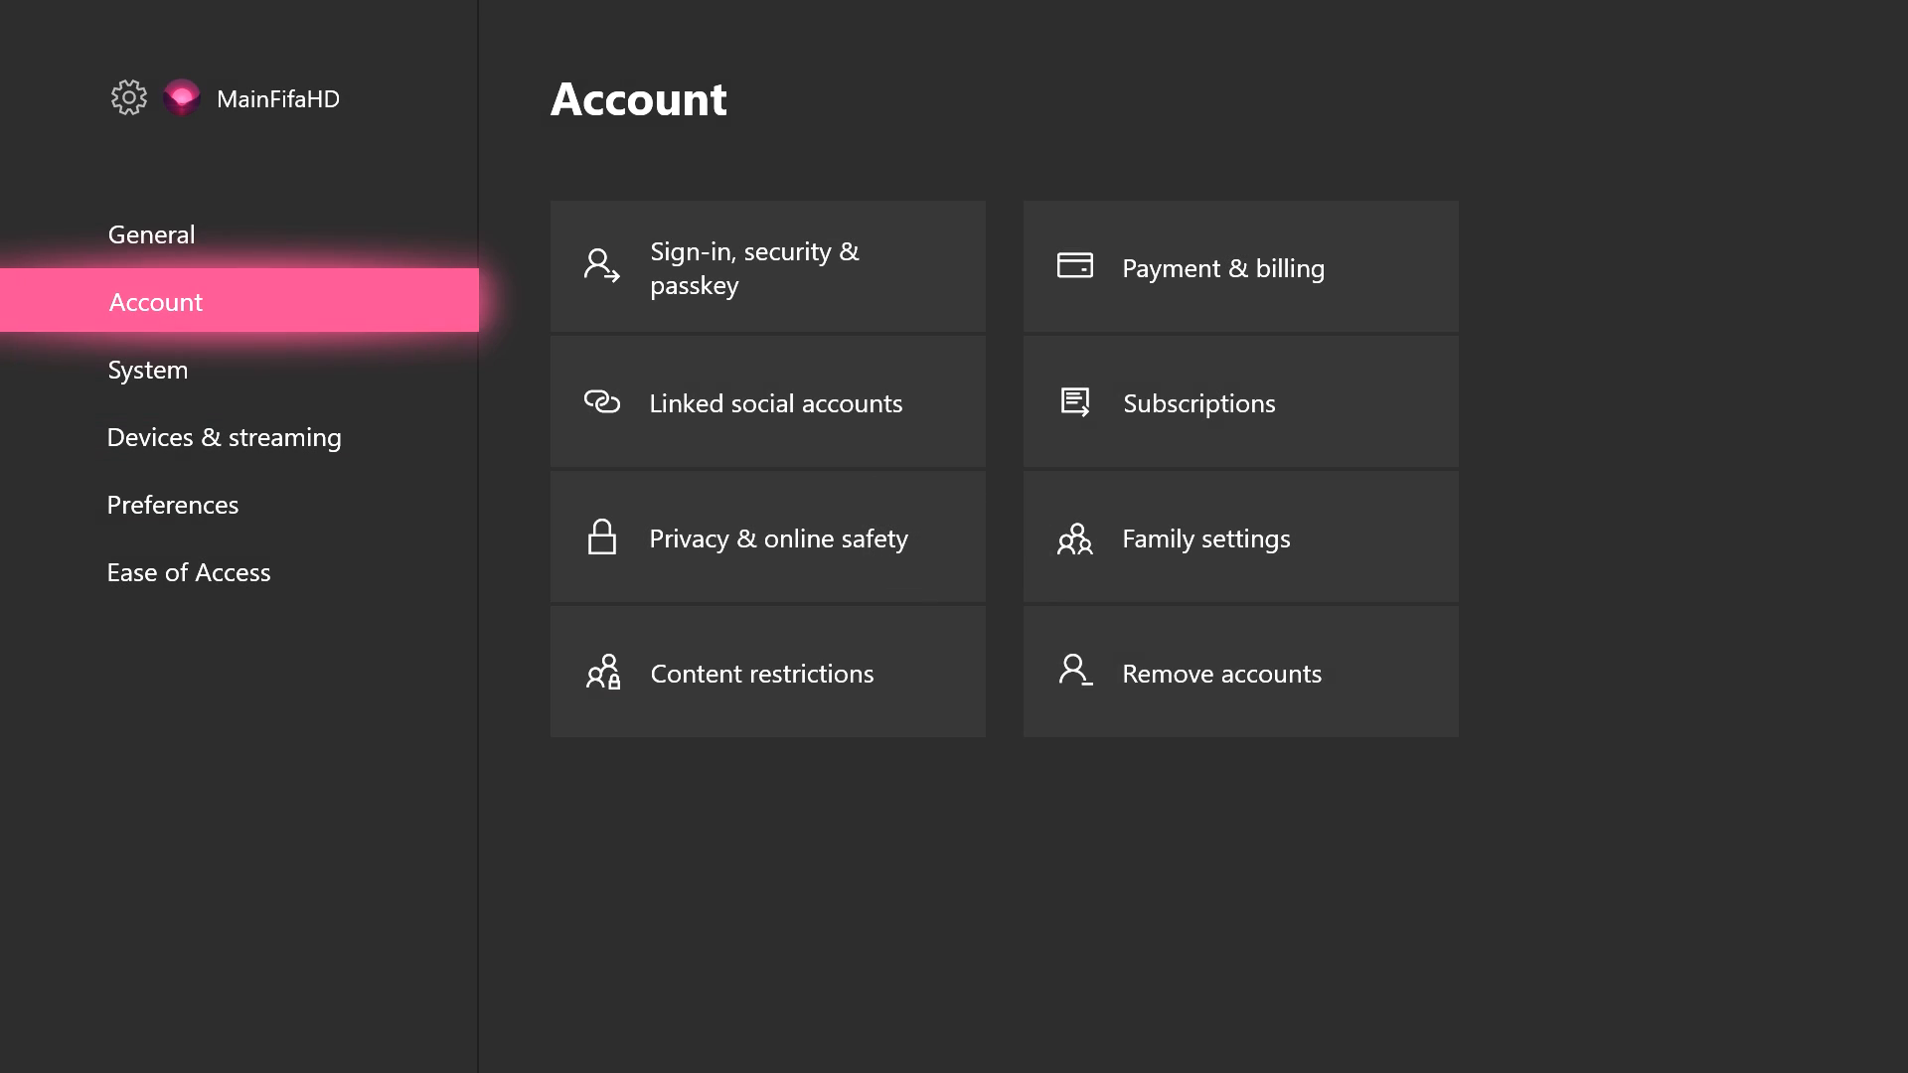
click(1197, 402)
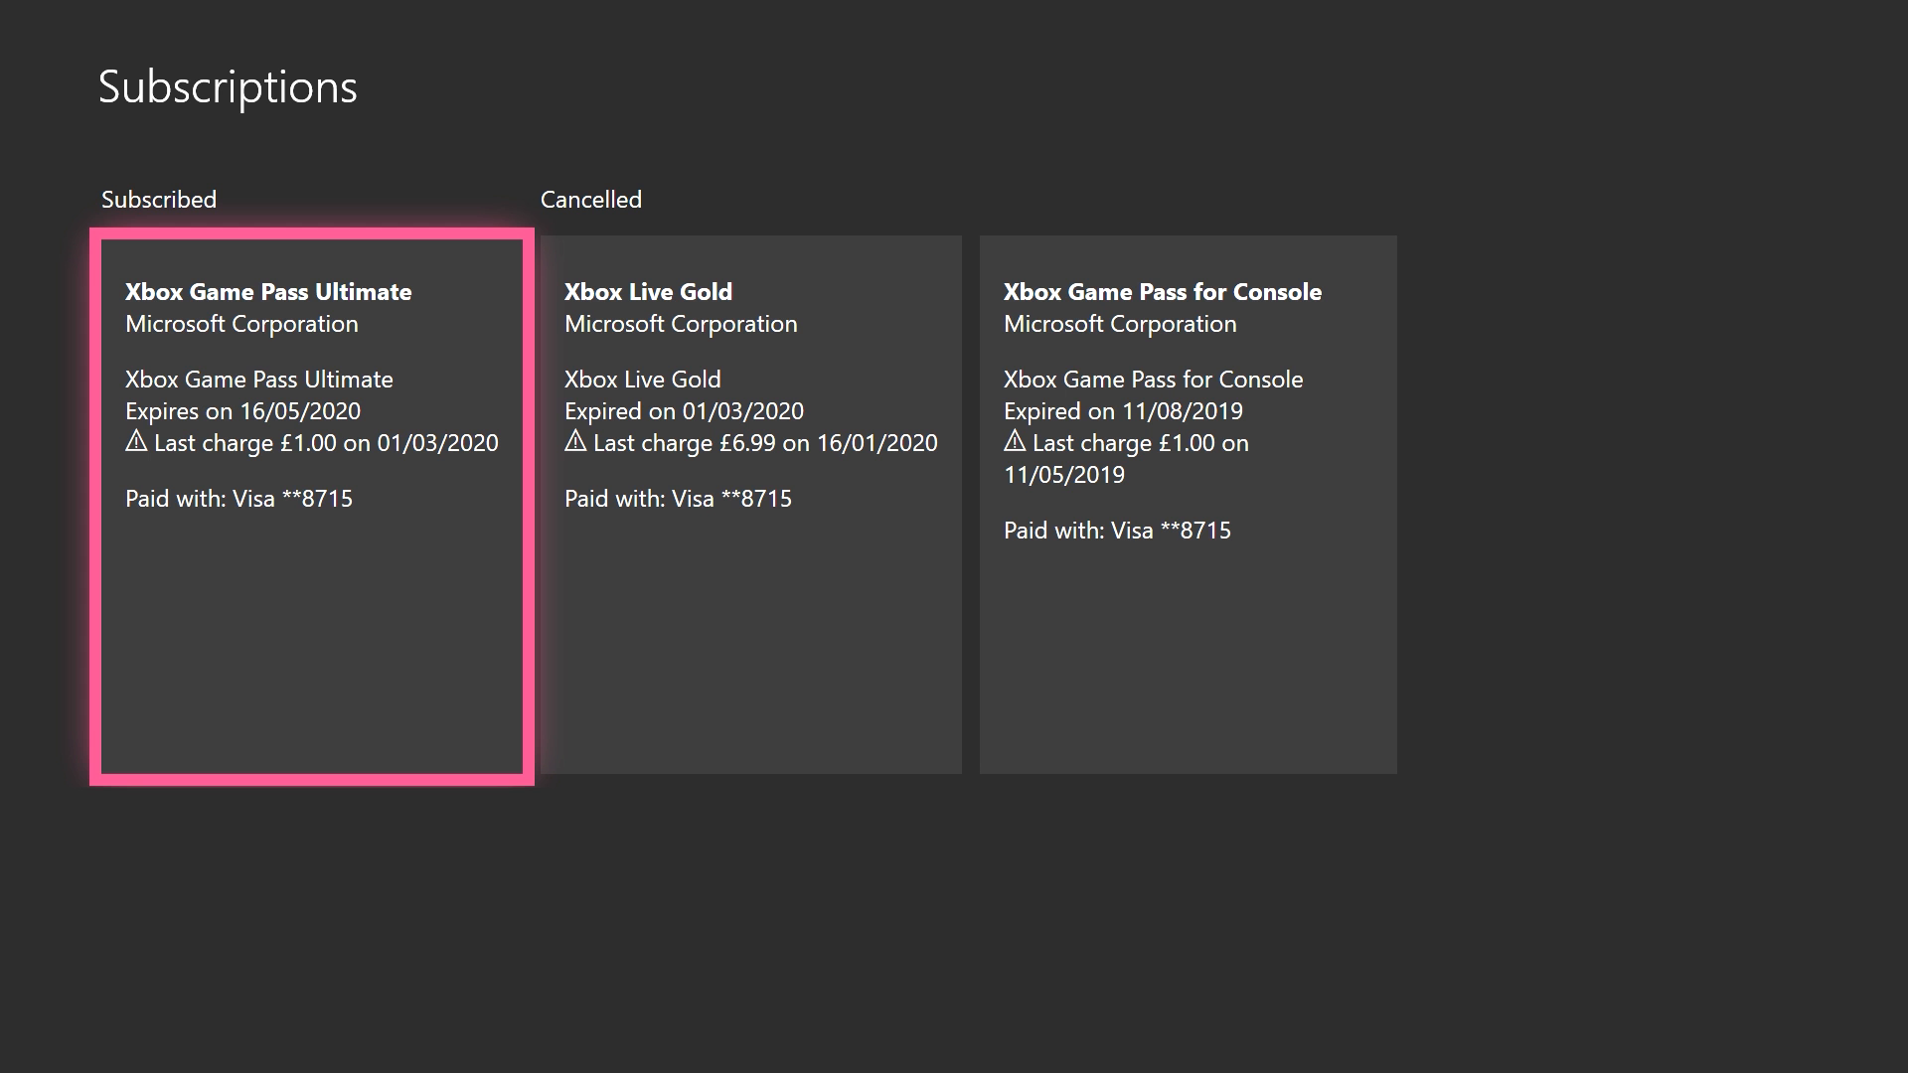